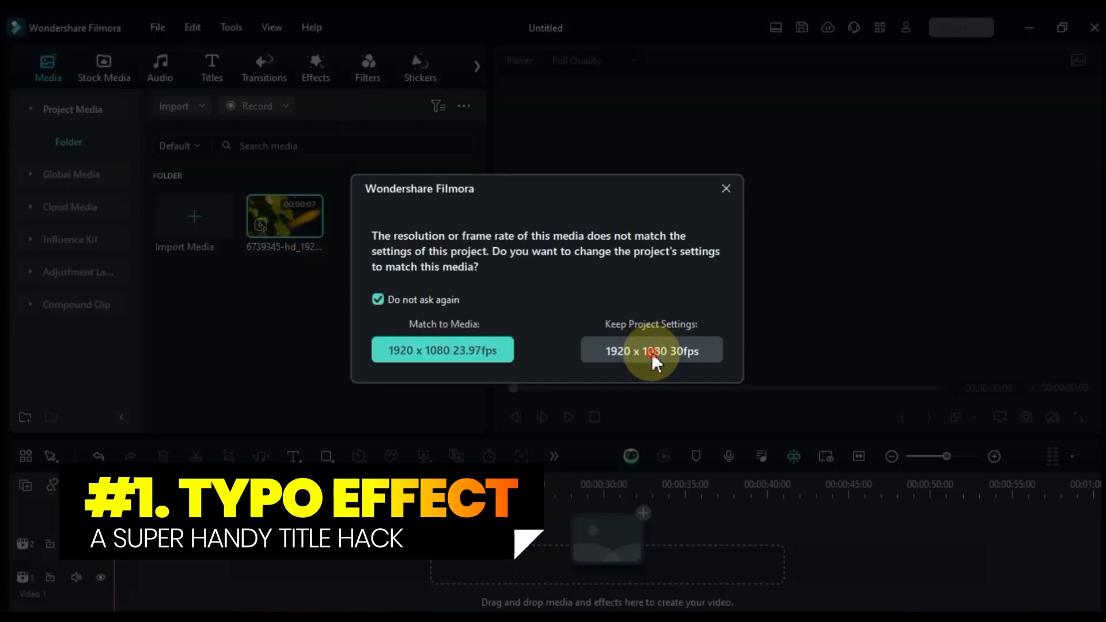
# - Keep the 1920x1080 30fps project settings and add a Quick Text title above the leaf clip
pyautogui.click(650, 350)
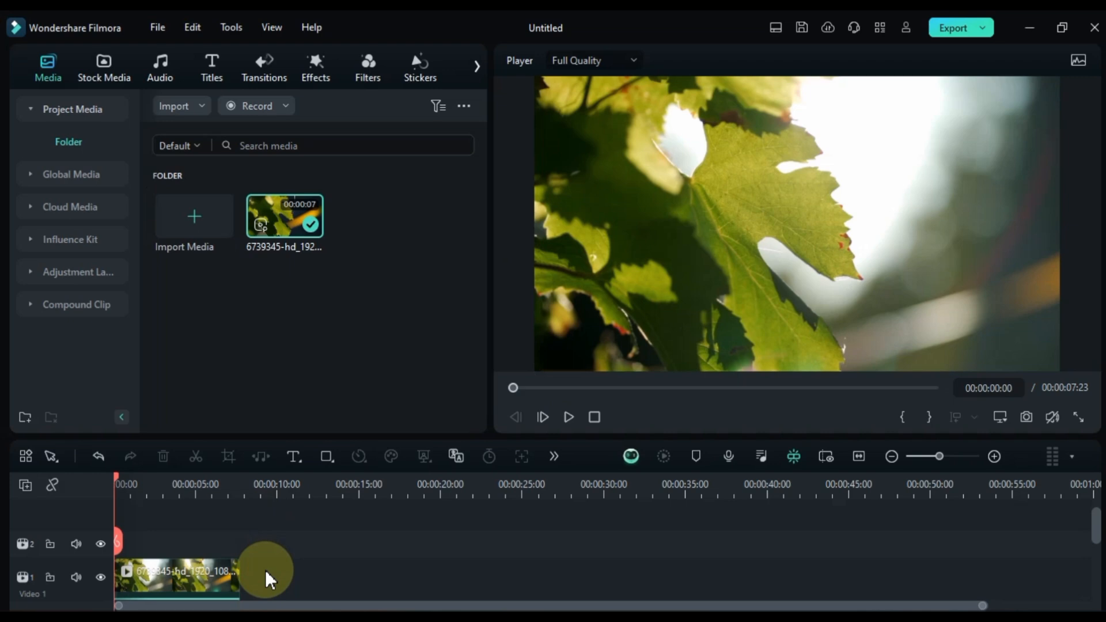
pyautogui.click(293, 455)
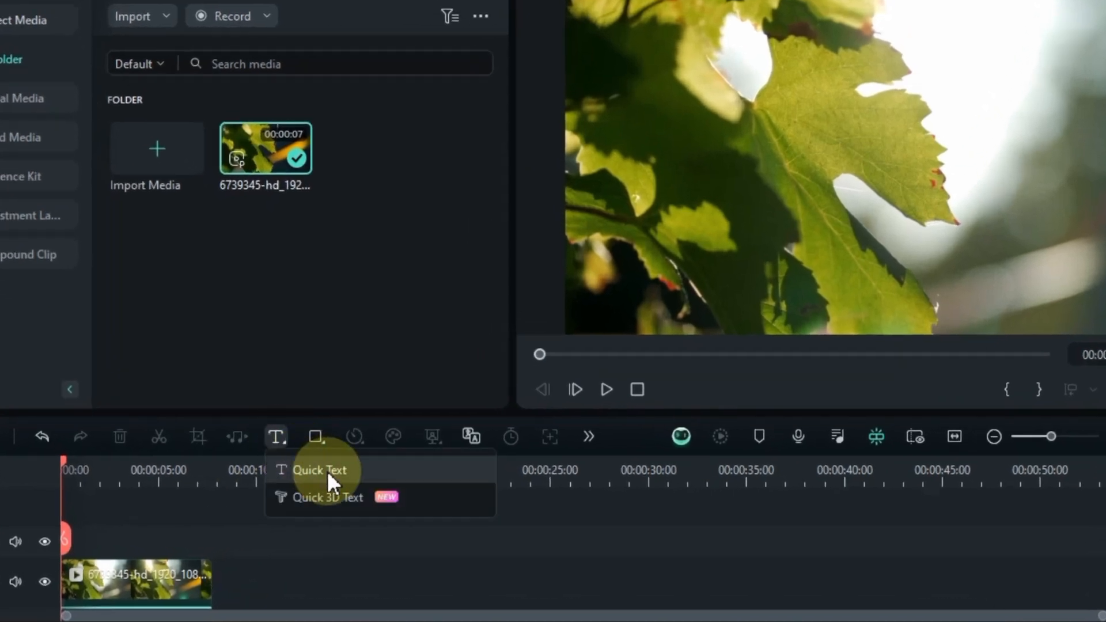
pyautogui.click(317, 470)
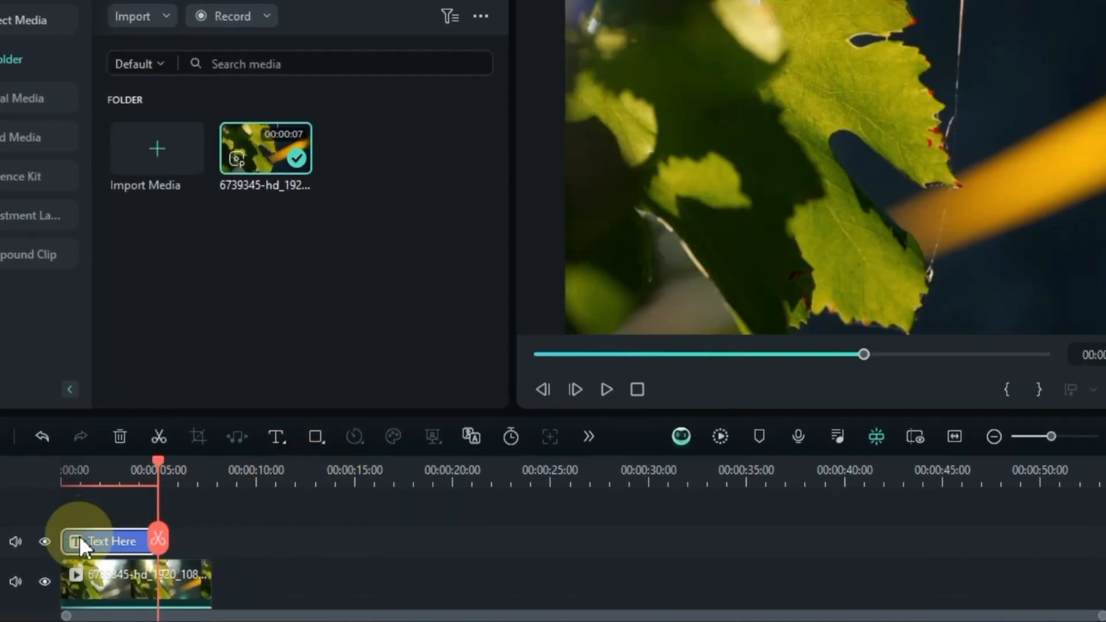
# - Change the title to 'Typo Effect' at size 62 in the Traveling _Typewriter font
pyautogui.doubleClick(106, 541)
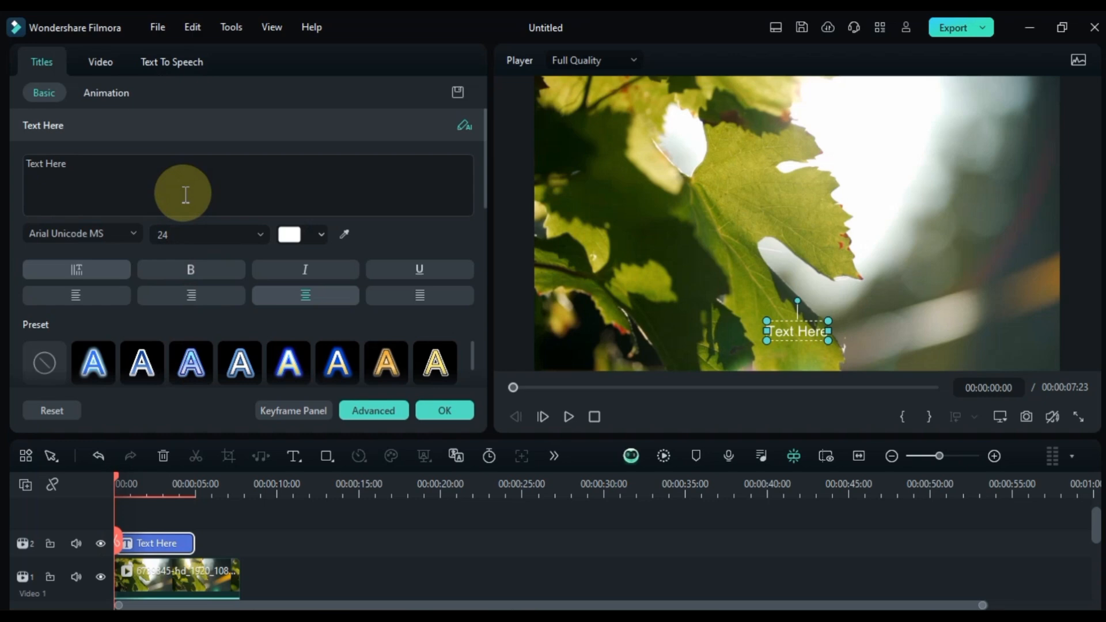
pyautogui.write('Typo Effect')
pyautogui.write('48')
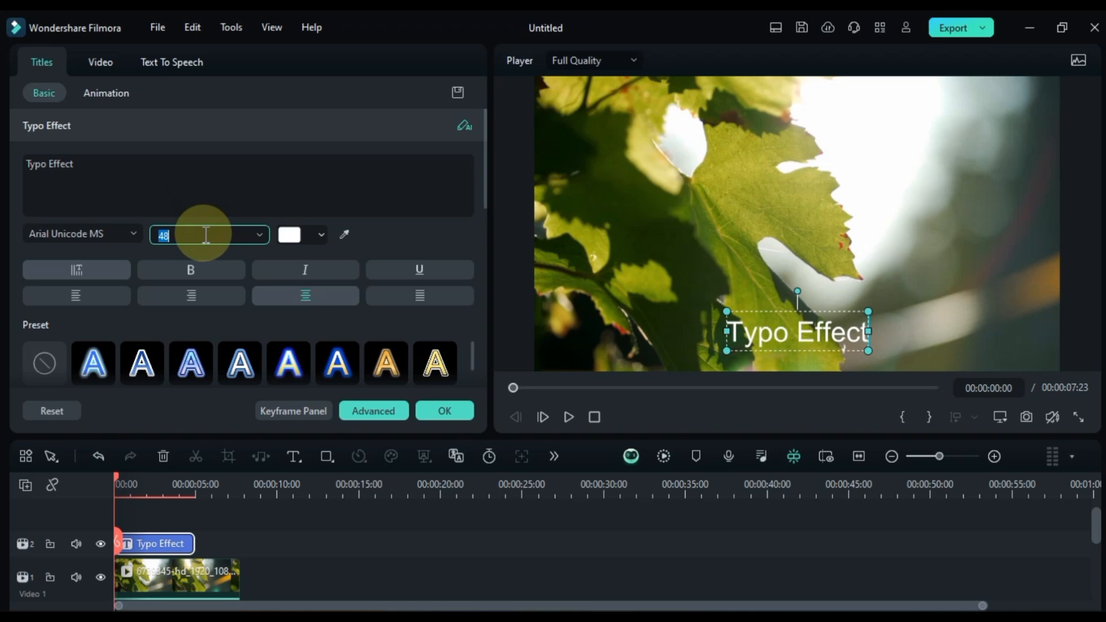
pyautogui.click(81, 233)
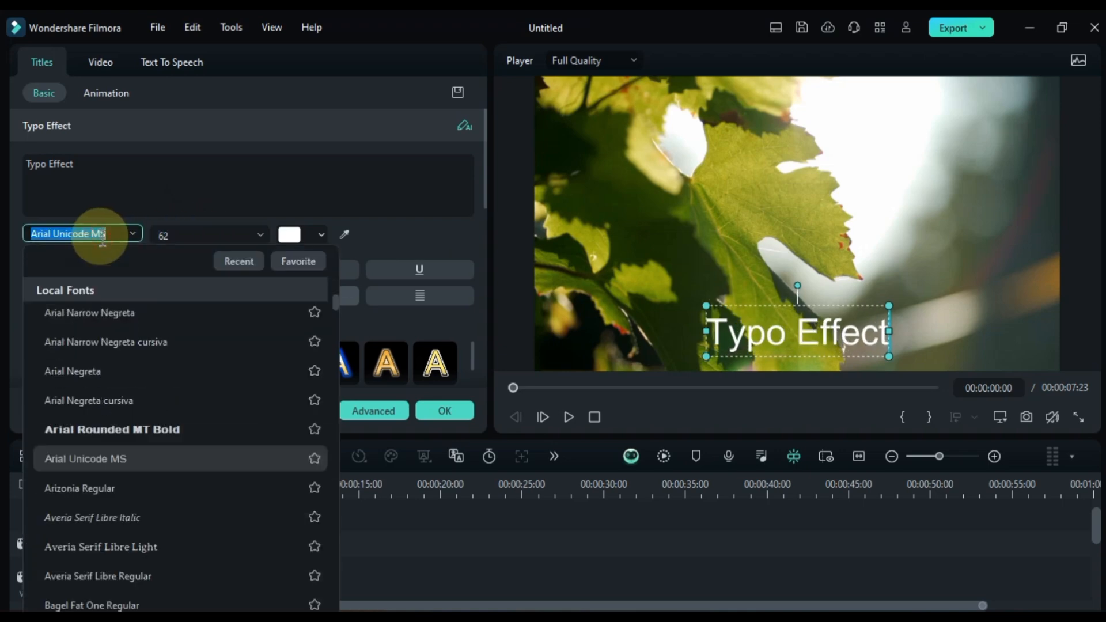
pyautogui.write('trav')
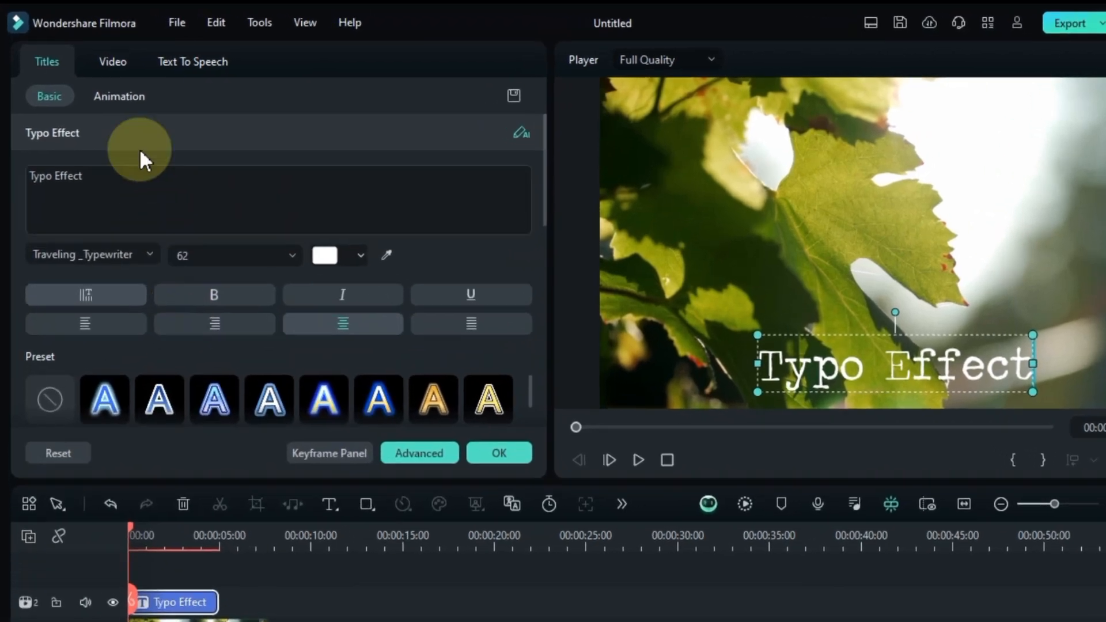
# - Give the title a Type Writer entrance animation lasting 1.50 s
pyautogui.click(119, 97)
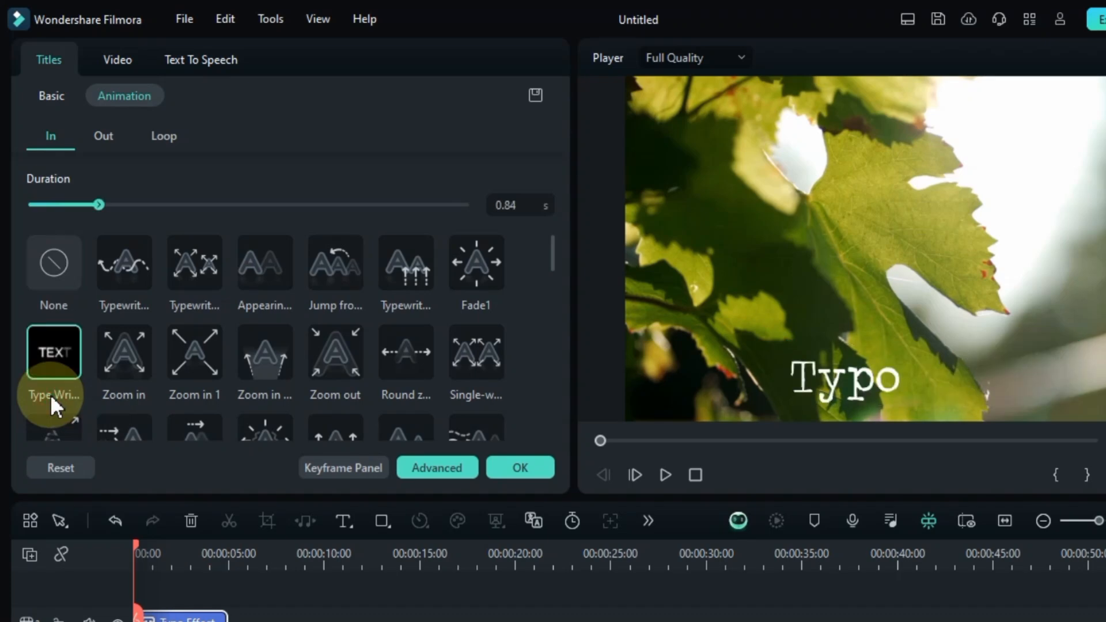
pyautogui.tripleClick(505, 205)
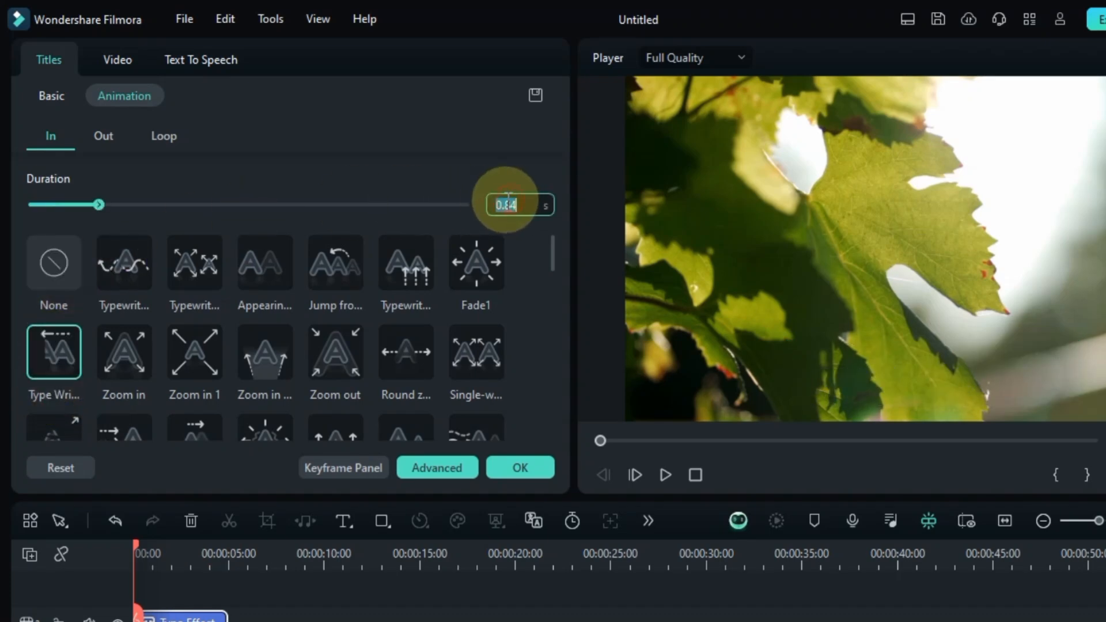
pyautogui.write('1.')
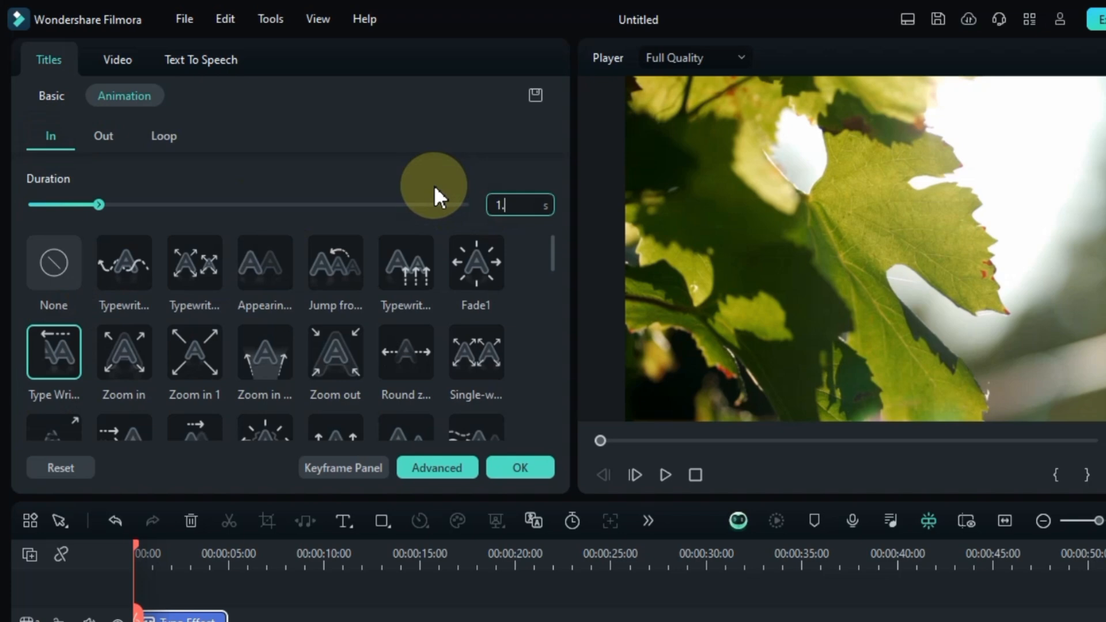
pyautogui.moveTo(97, 205); pyautogui.dragTo(155, 204)
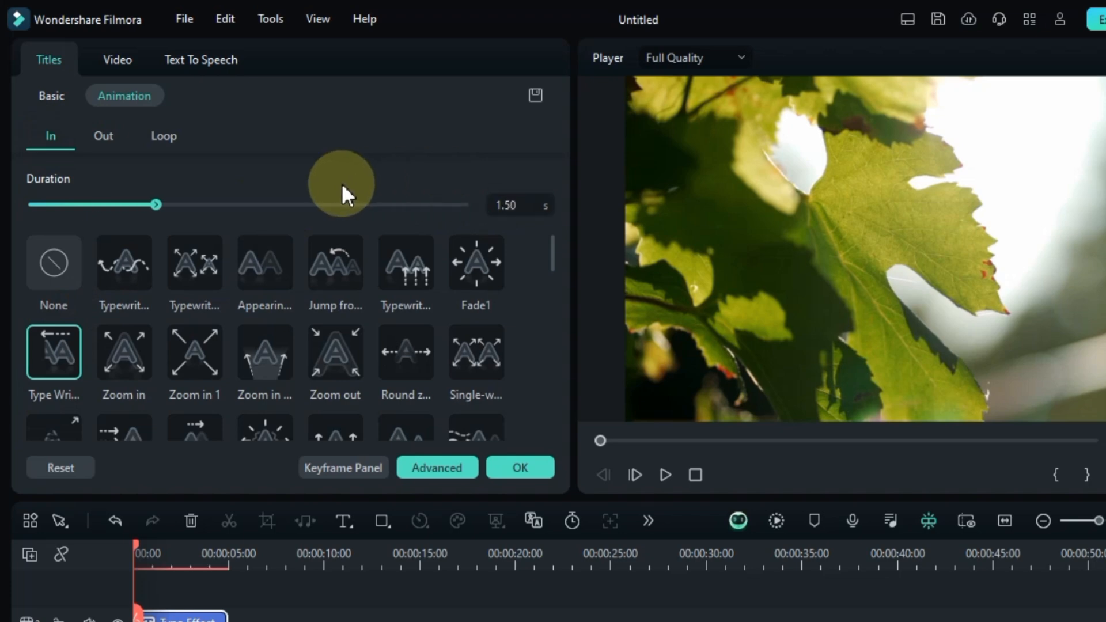
# - Apply a Fade1 exit animation lasting 1.50 s
pyautogui.click(103, 136)
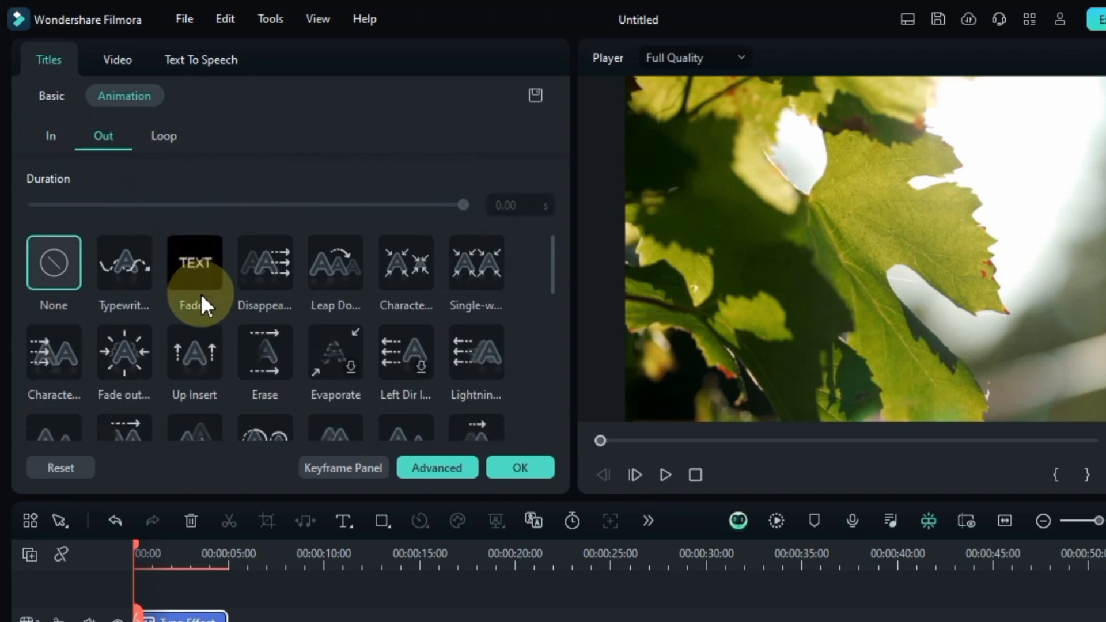
pyautogui.click(194, 263)
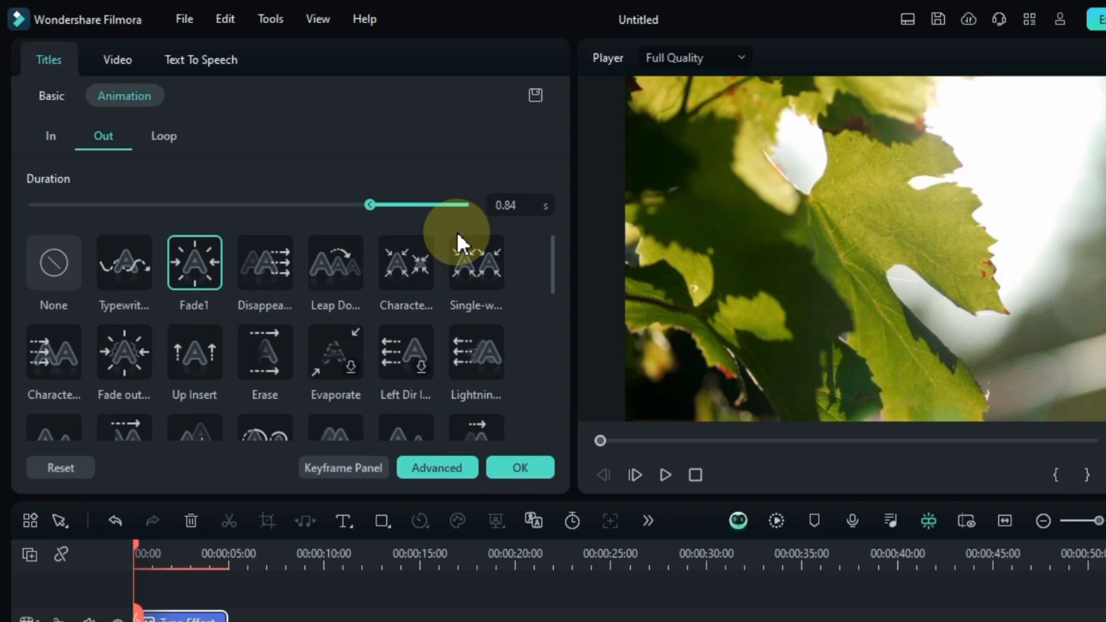
pyautogui.tripleClick(505, 204)
pyautogui.write('1.5')
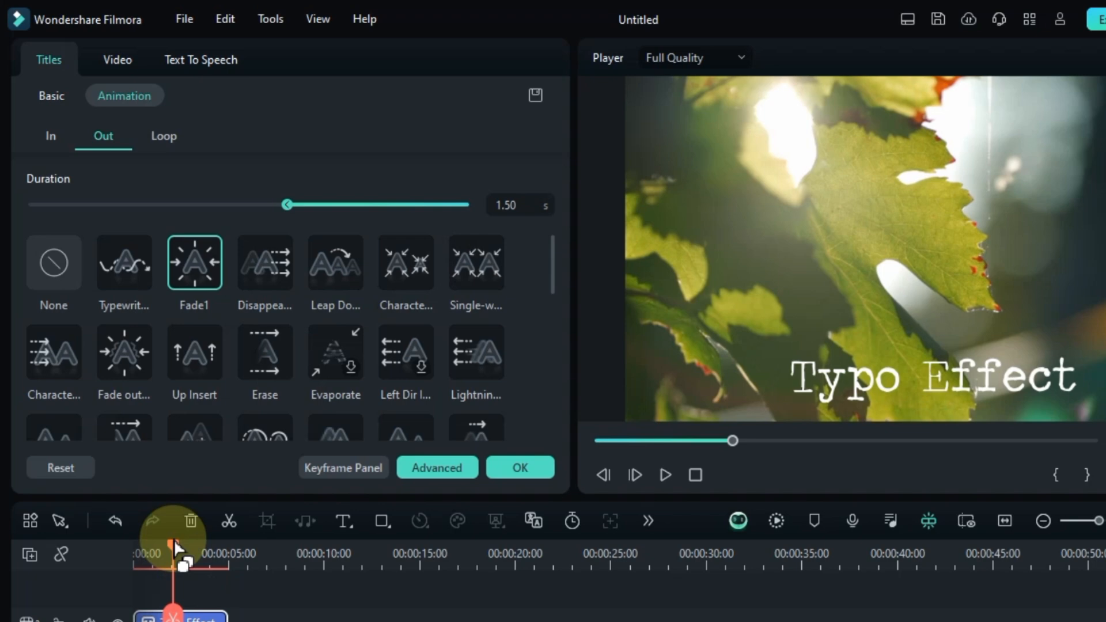
# - Raise the Typo Effect title to Position Y 389 and confirm the title edits
pyautogui.click(117, 60)
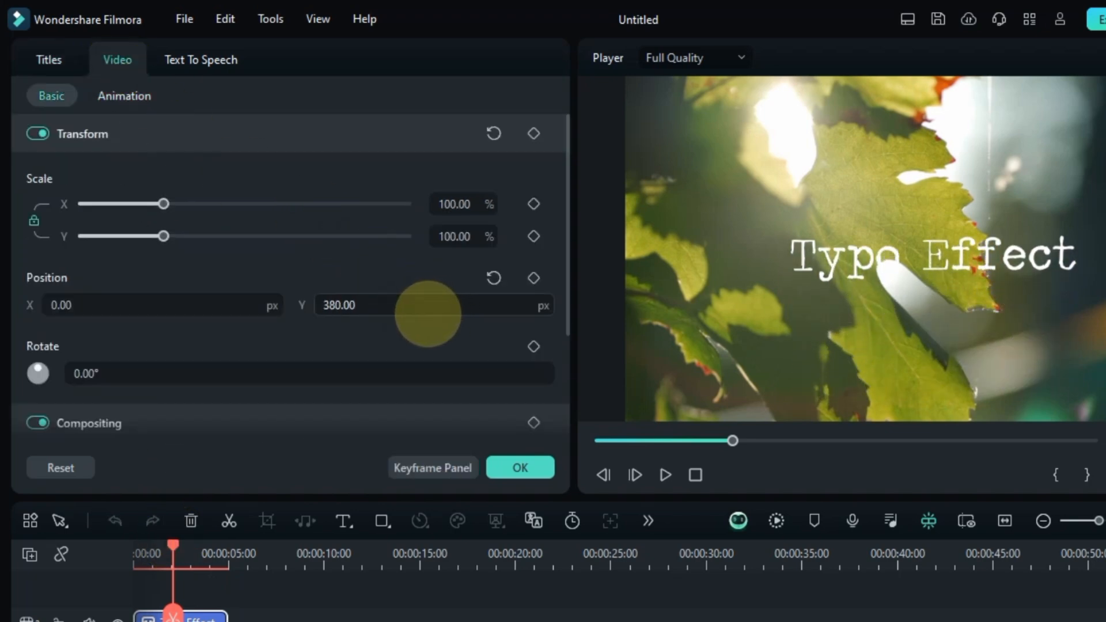
pyautogui.moveTo(426, 304); pyautogui.dragTo(275, 254)
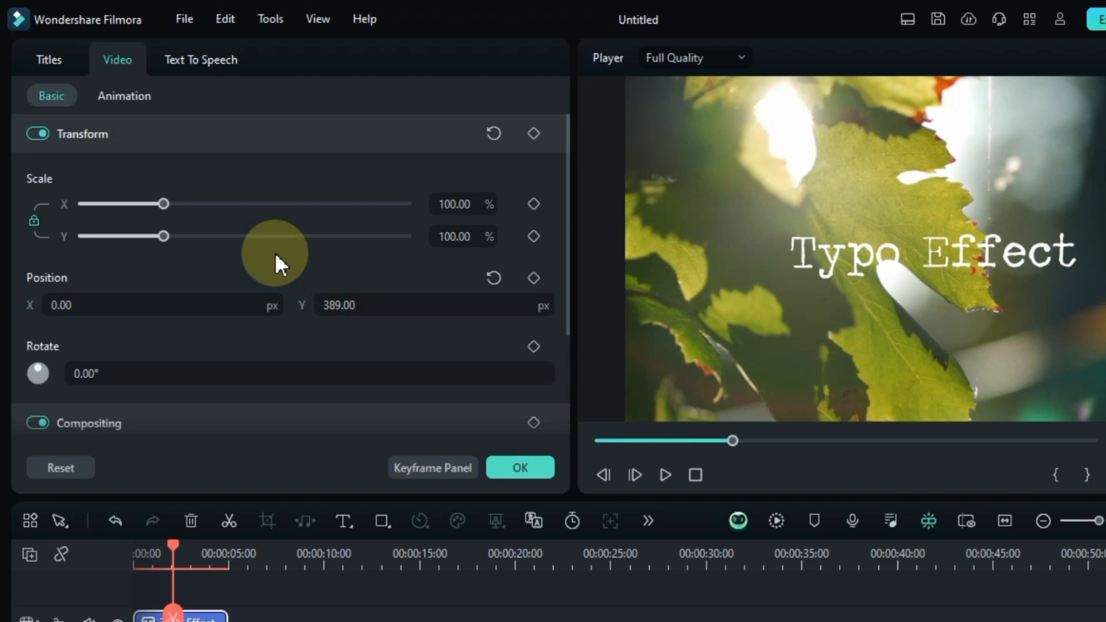
pyautogui.click(47, 59)
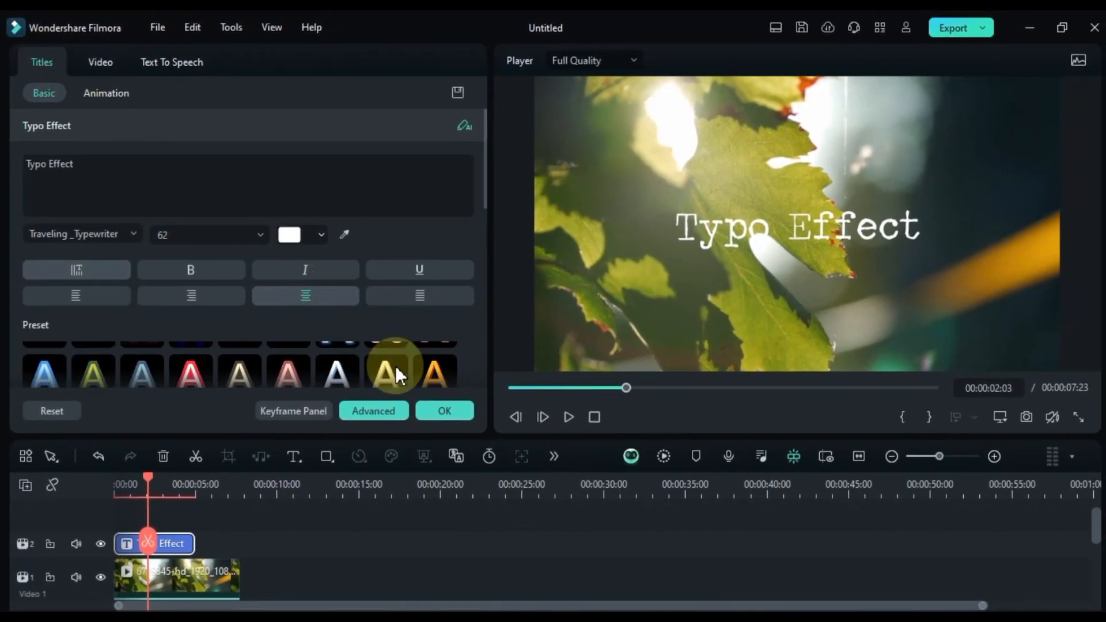
pyautogui.click(443, 411)
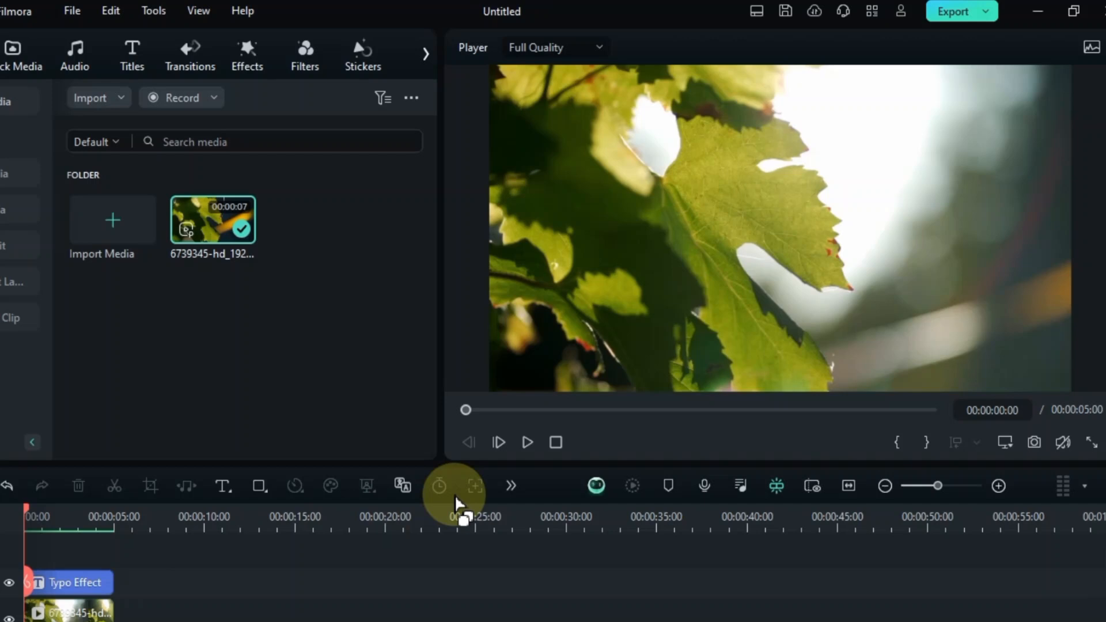
pyautogui.click(525, 443)
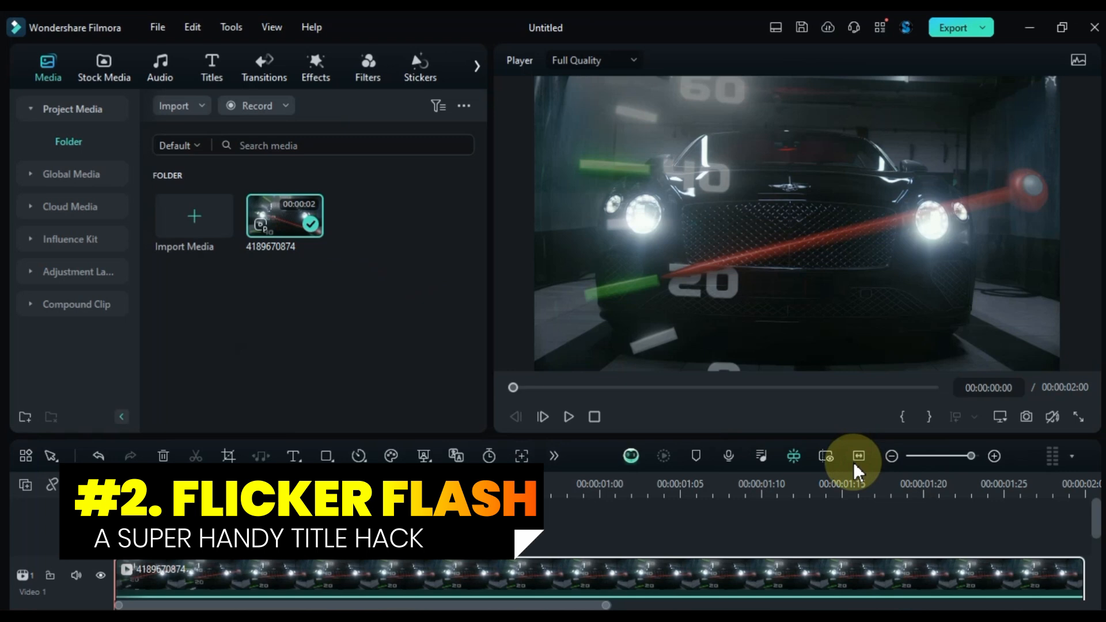
# - Preview the two-second car headlights clip and add a Quick Text title above it
pyautogui.click(568, 416)
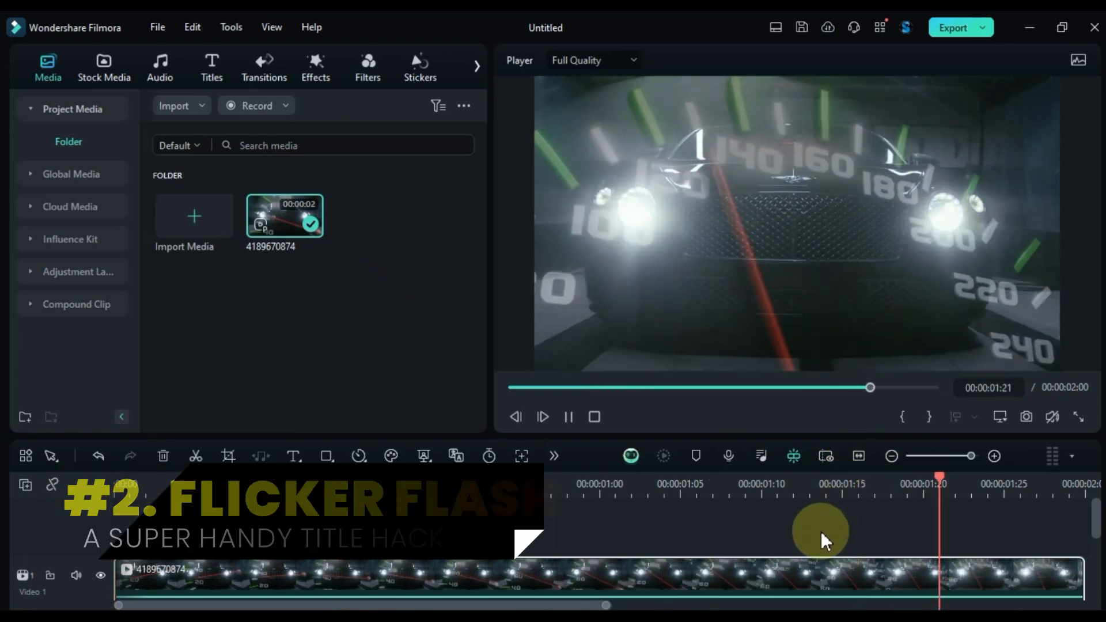
pyautogui.click(293, 456)
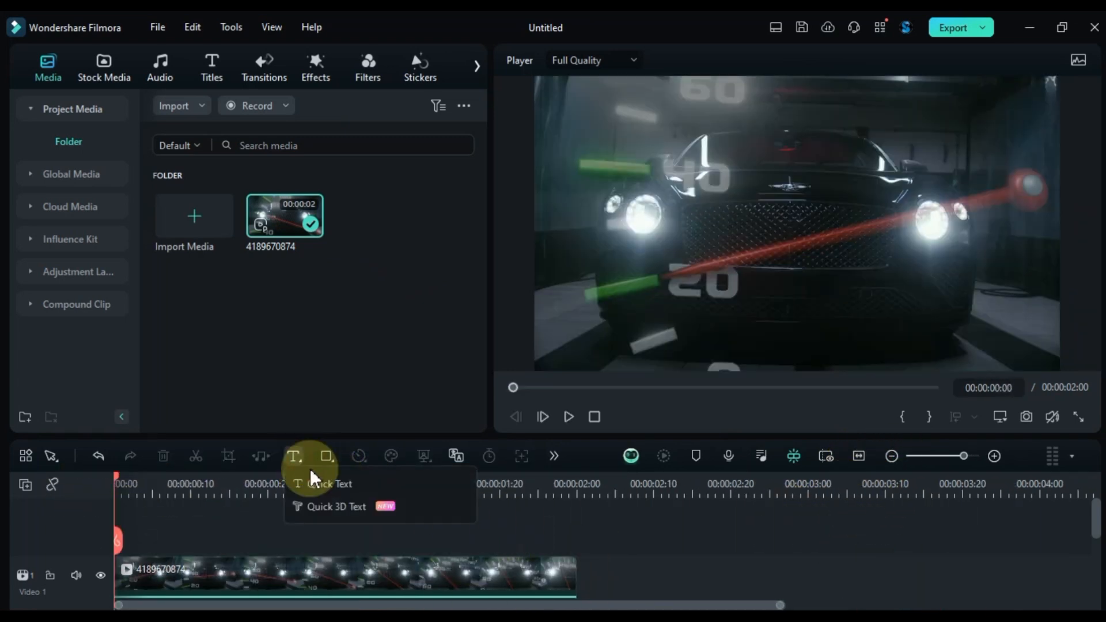
pyautogui.click(326, 484)
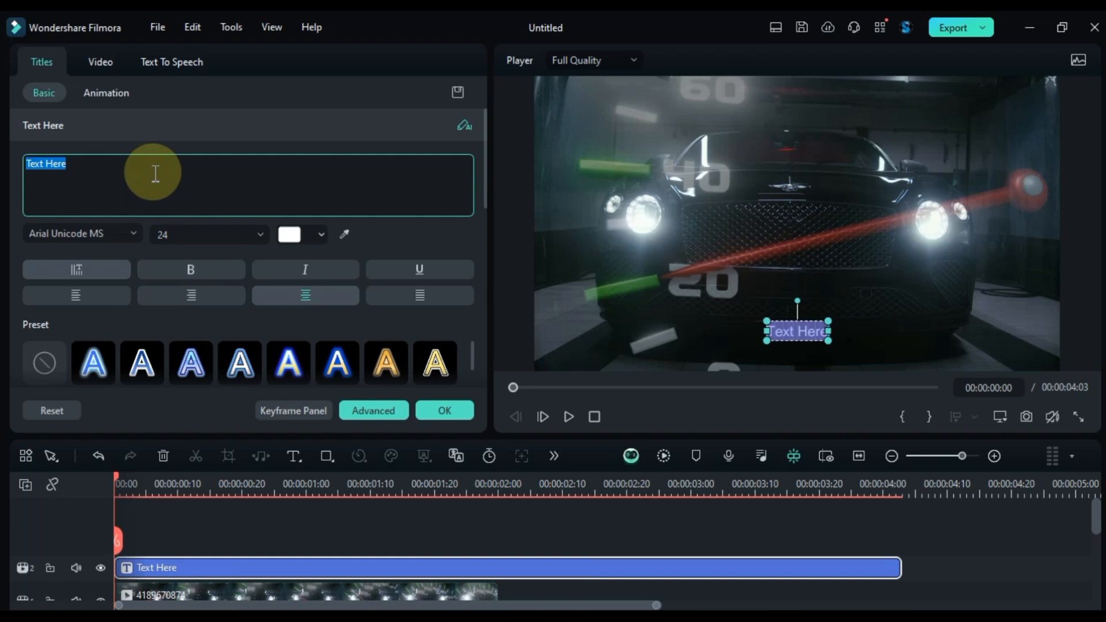
# - Make the title read FLICKER FLASH in the Supercharge font at size 62
pyautogui.write('Flicker')
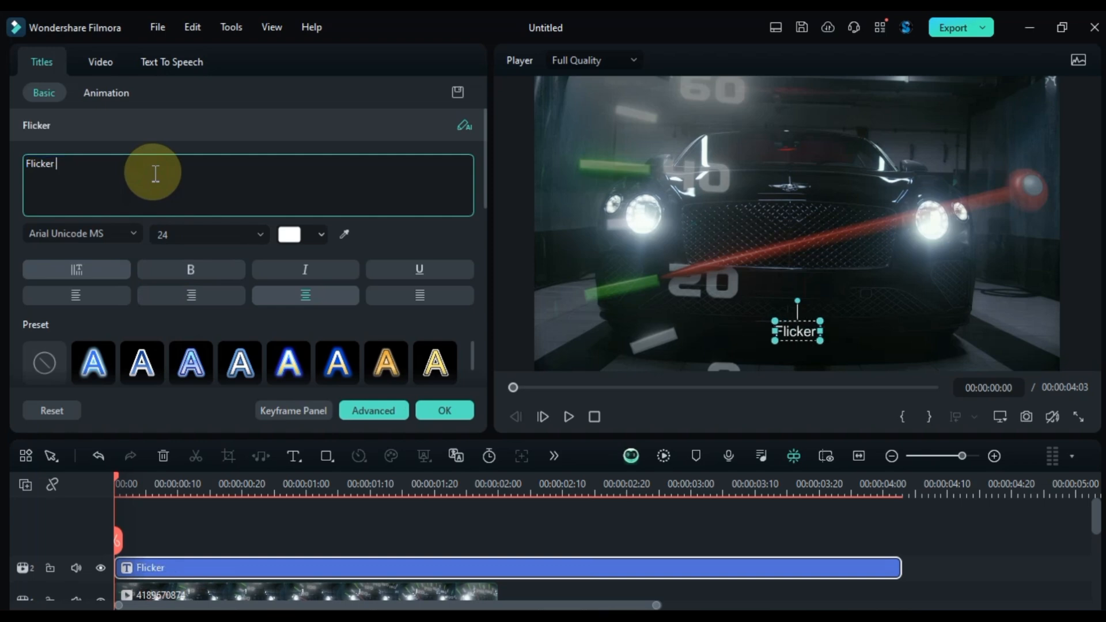
pyautogui.write('Flash')
pyautogui.click(81, 233)
pyautogui.write('Super')
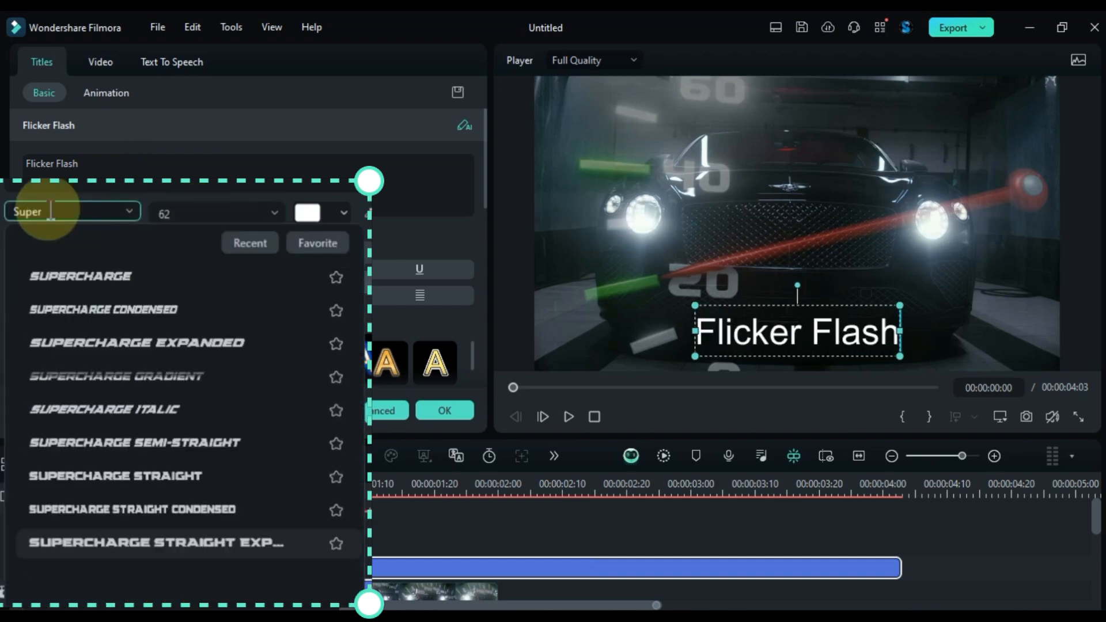
pyautogui.click(80, 275)
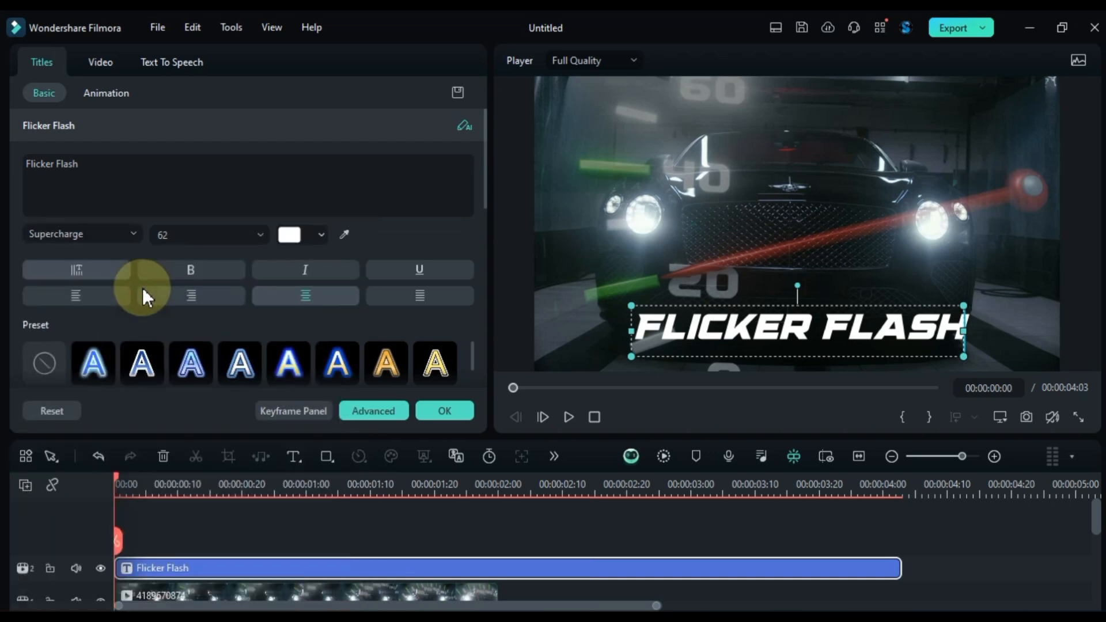
pyautogui.click(100, 62)
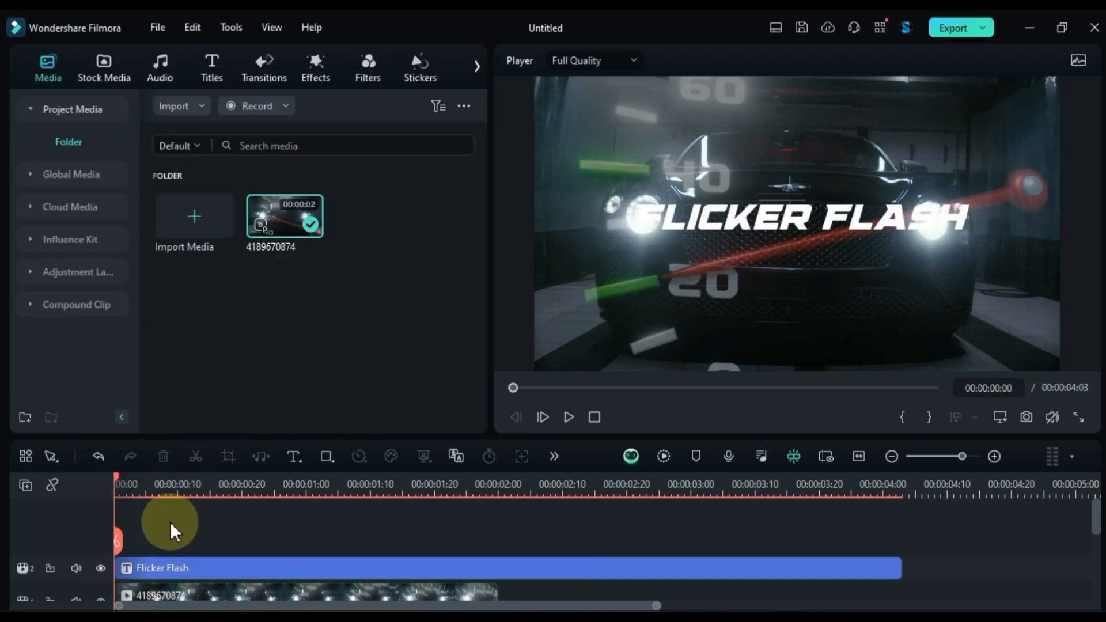
# - Chop the title's start into six short pieces with gaps and preview the flicker
pyautogui.click(569, 416)
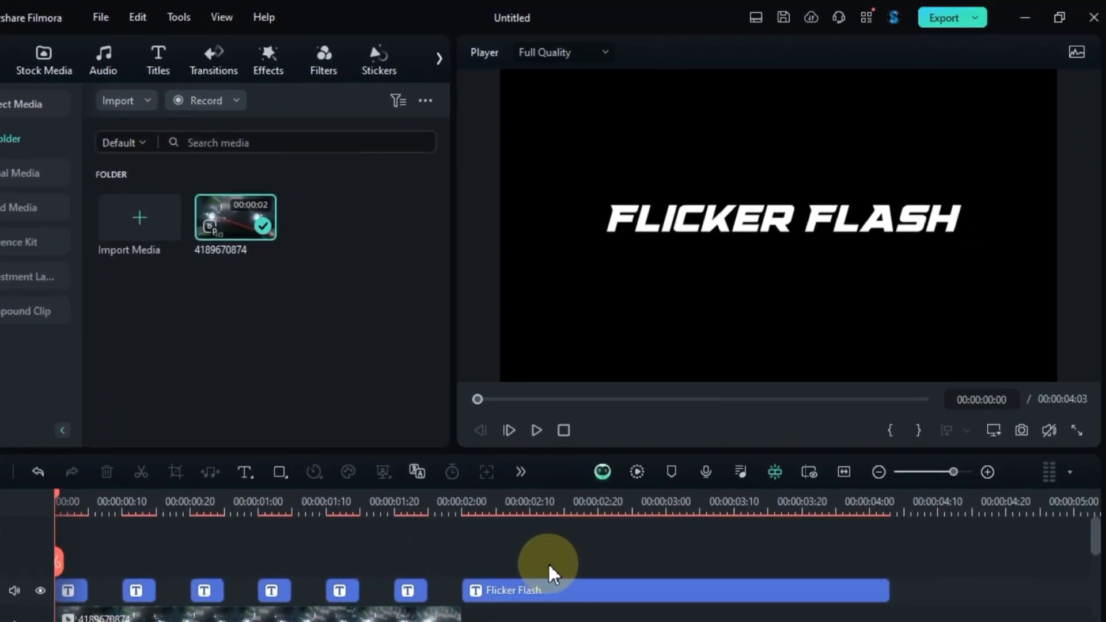
pyautogui.click(536, 430)
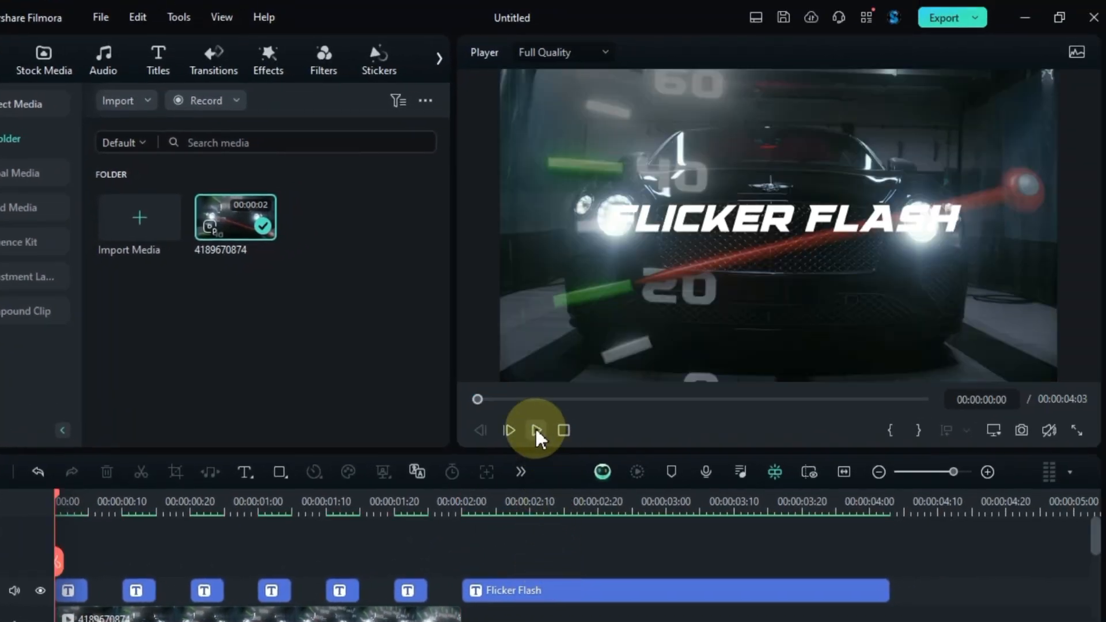
pyautogui.click(535, 430)
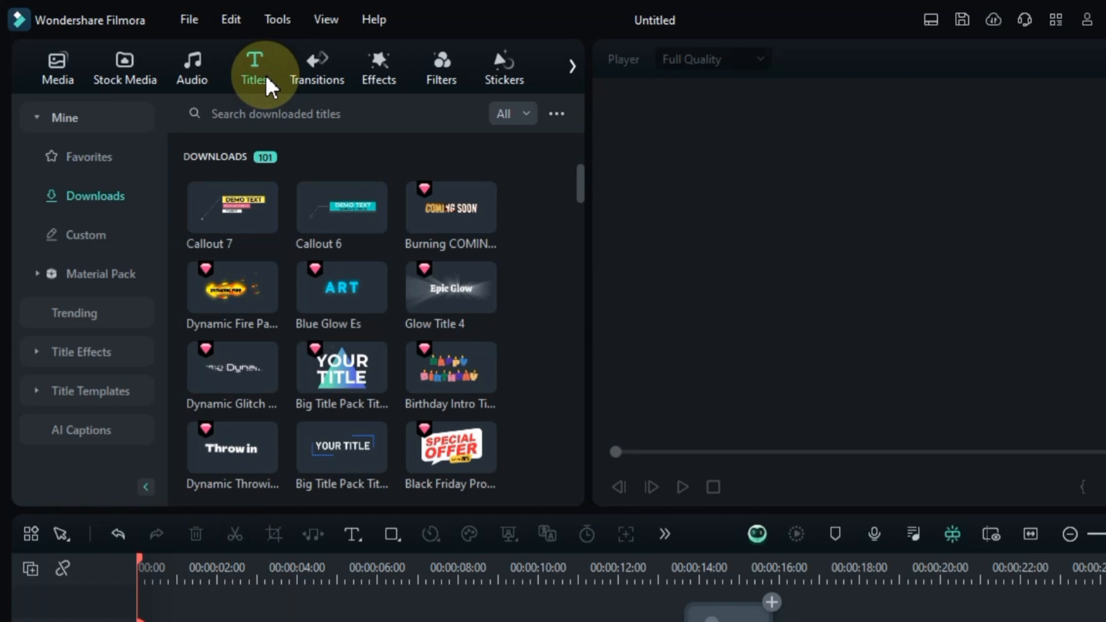
# - Search titles for Blue Glow and place the Blue Glow Es title on the timeline
pyautogui.write('Blue Glow Es')
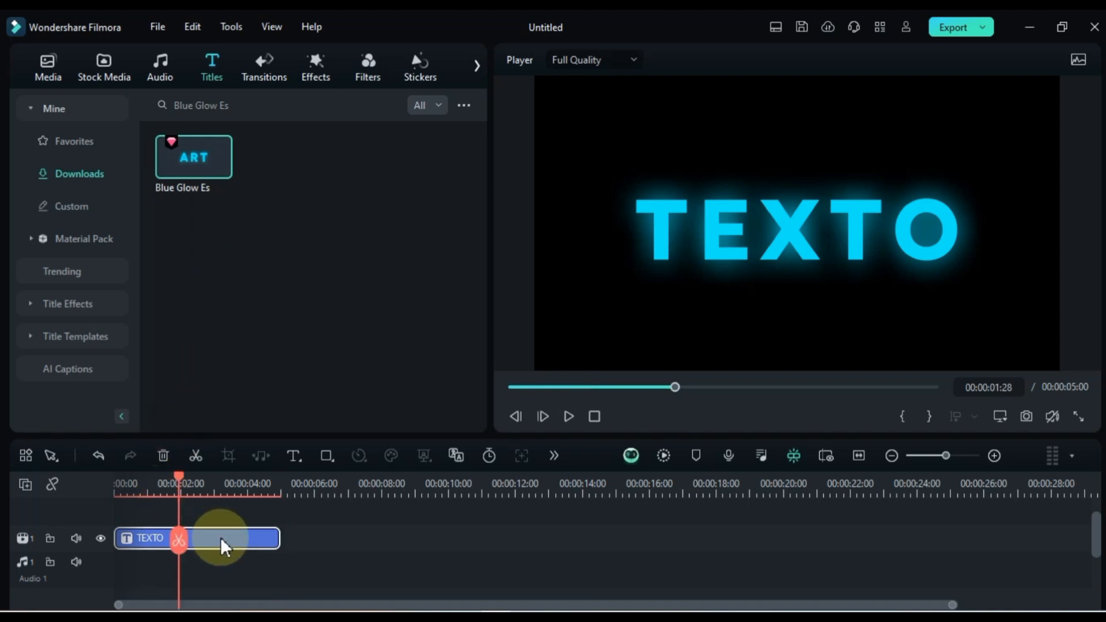
# - Retype the glowing title as DIGITAL DISTORTION at size 56
pyautogui.doubleClick(197, 538)
pyautogui.write('DIGITAL')
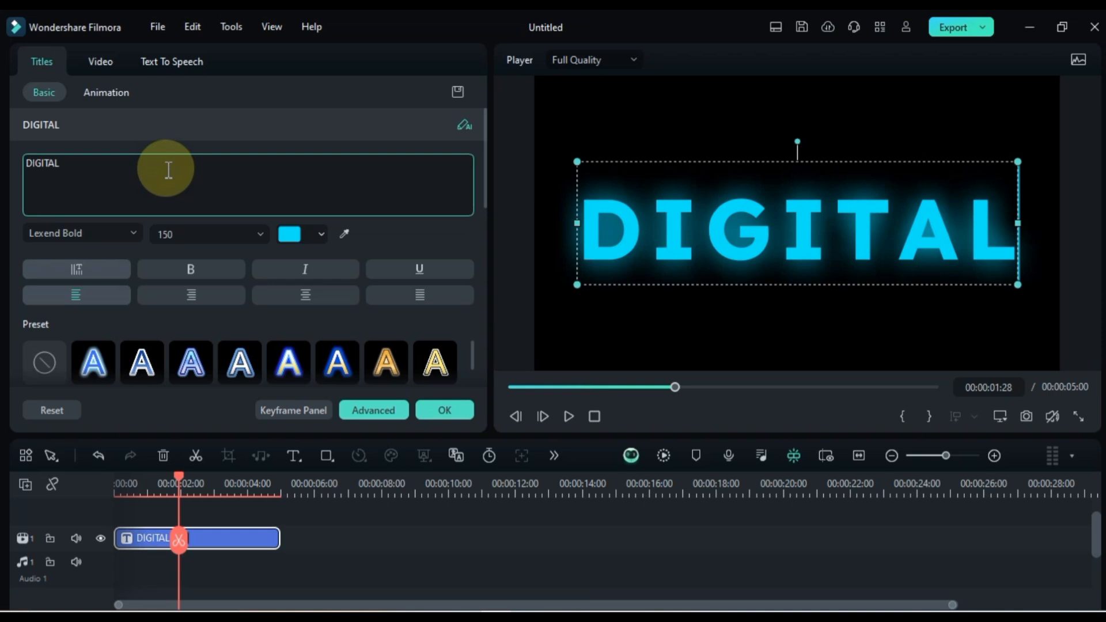
pyautogui.tripleClick(204, 233)
pyautogui.write('56')
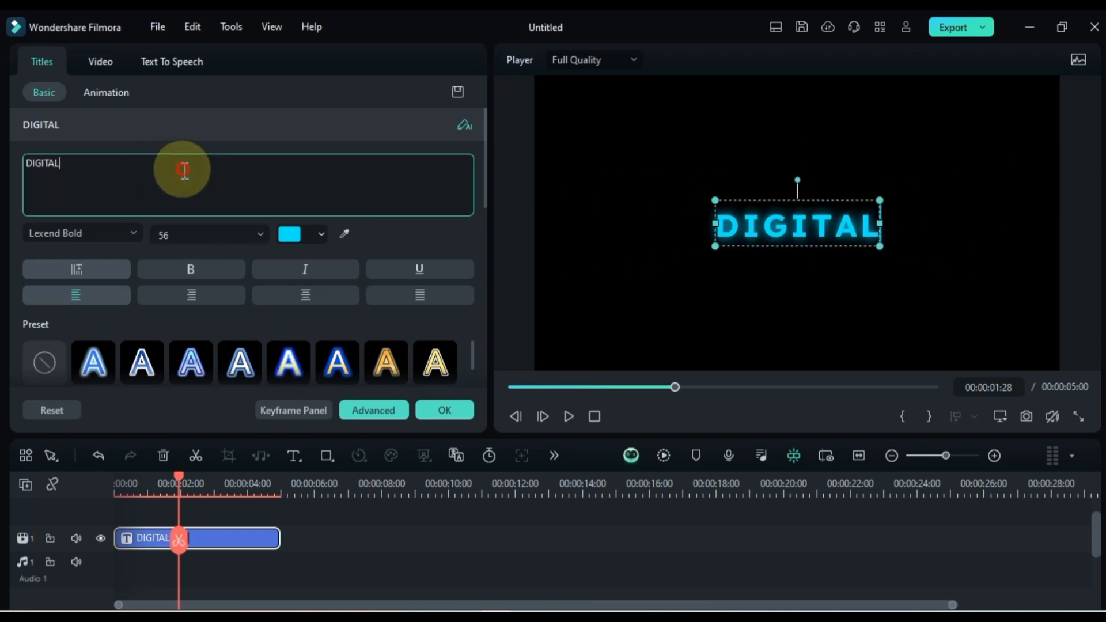
pyautogui.write('DISTORTIO')
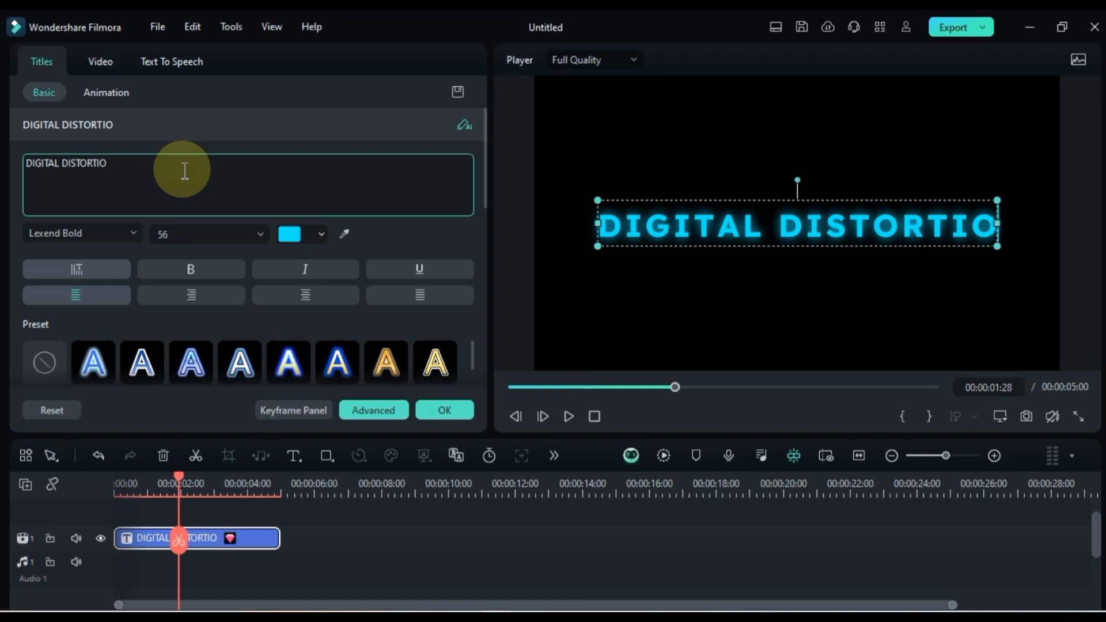
pyautogui.click(316, 234)
pyautogui.write('GL')
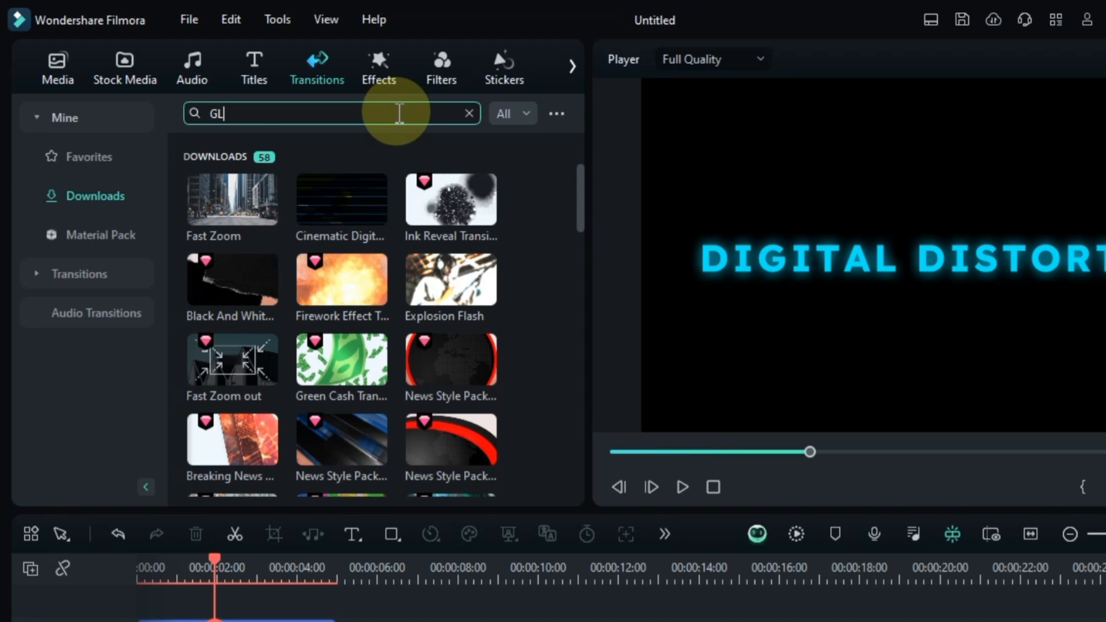
# - Add Glitch Blocks transitions to both the start and end of the title clip
pyautogui.write('ITCH BLOCKS')
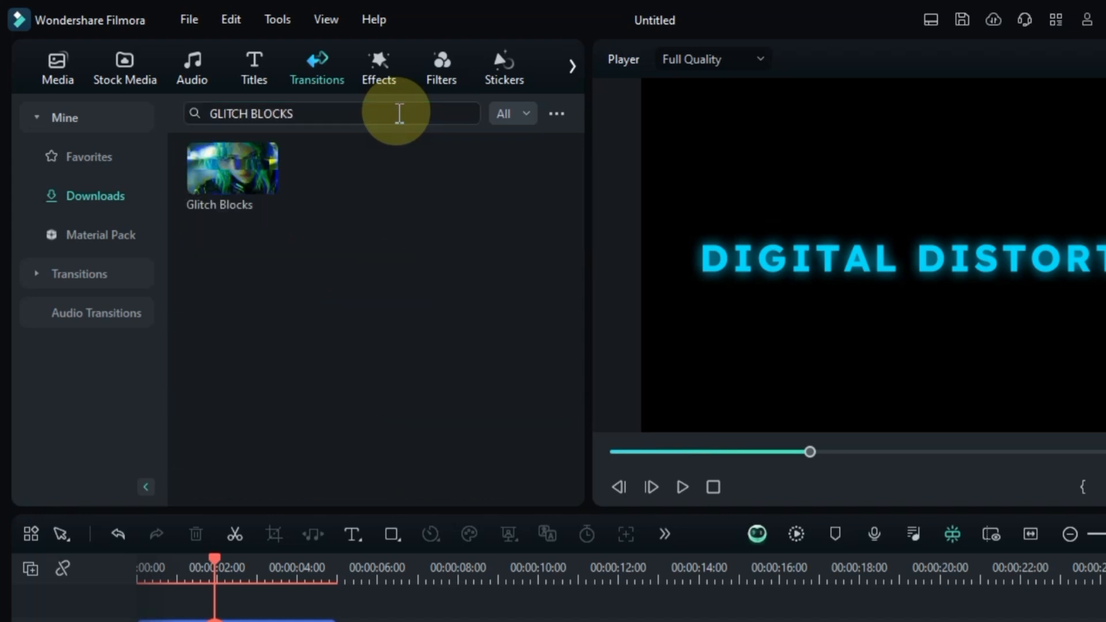
pyautogui.moveTo(218, 176)
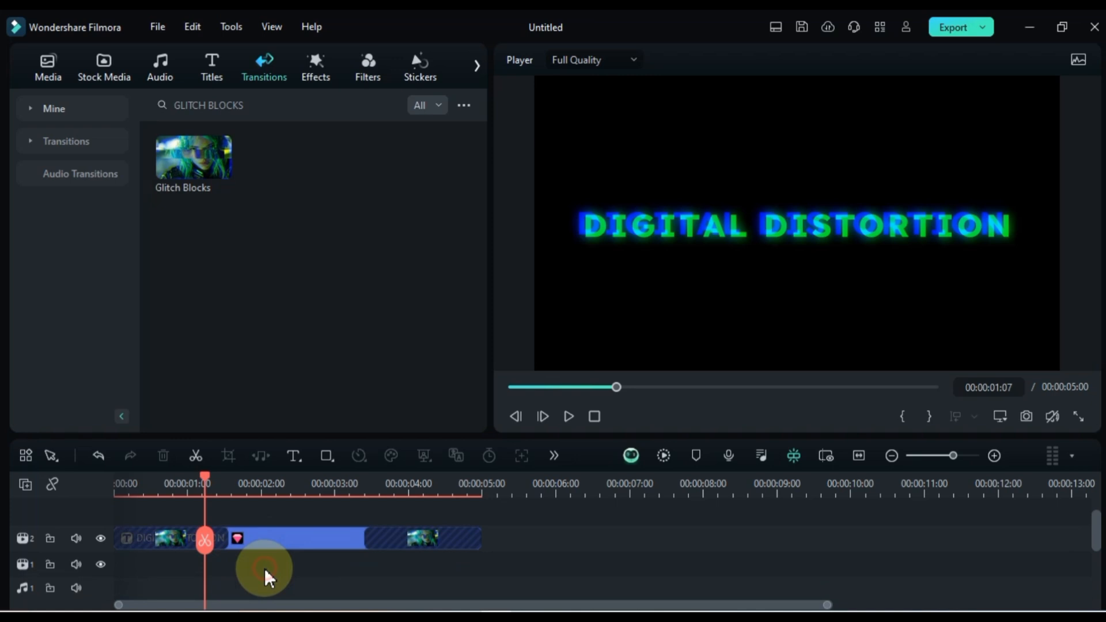
pyautogui.click(47, 67)
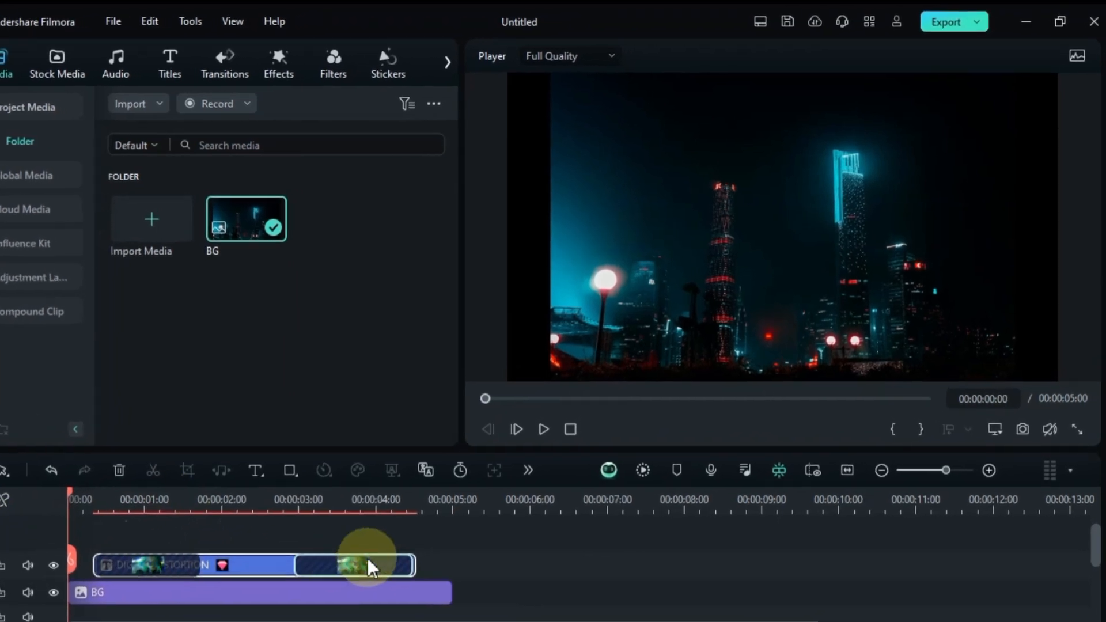
# - Place the BG night-city image beneath the DIGITAL DISTORTION title, spanning its full length
pyautogui.click(543, 428)
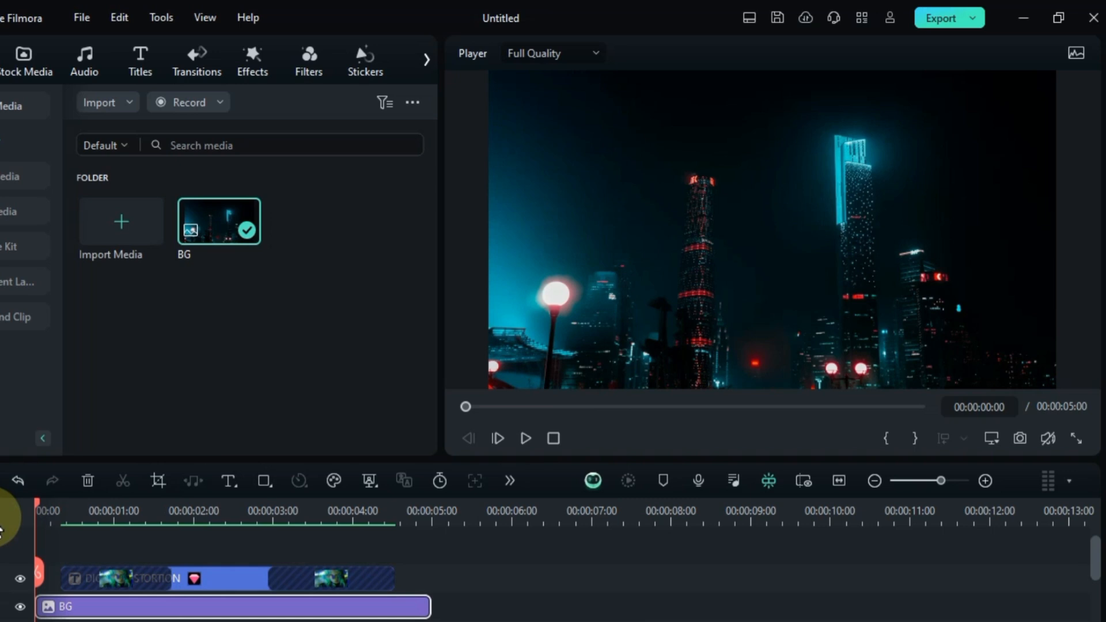
pyautogui.click(525, 438)
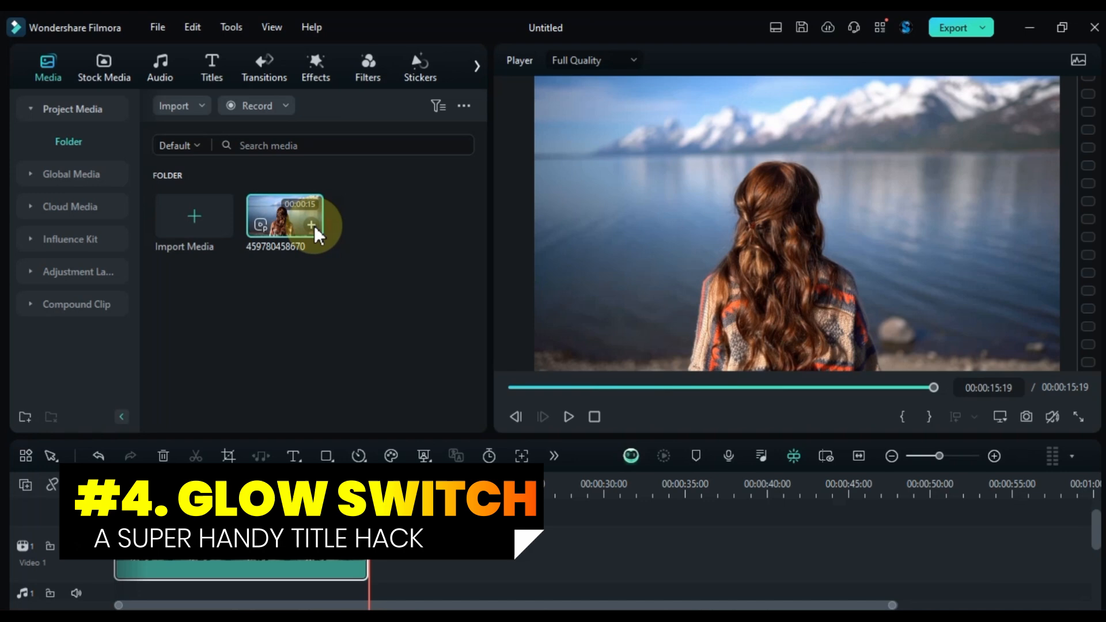
# - Add the lakeside woman video to the timeline with a default Text Here title above
pyautogui.click(310, 225)
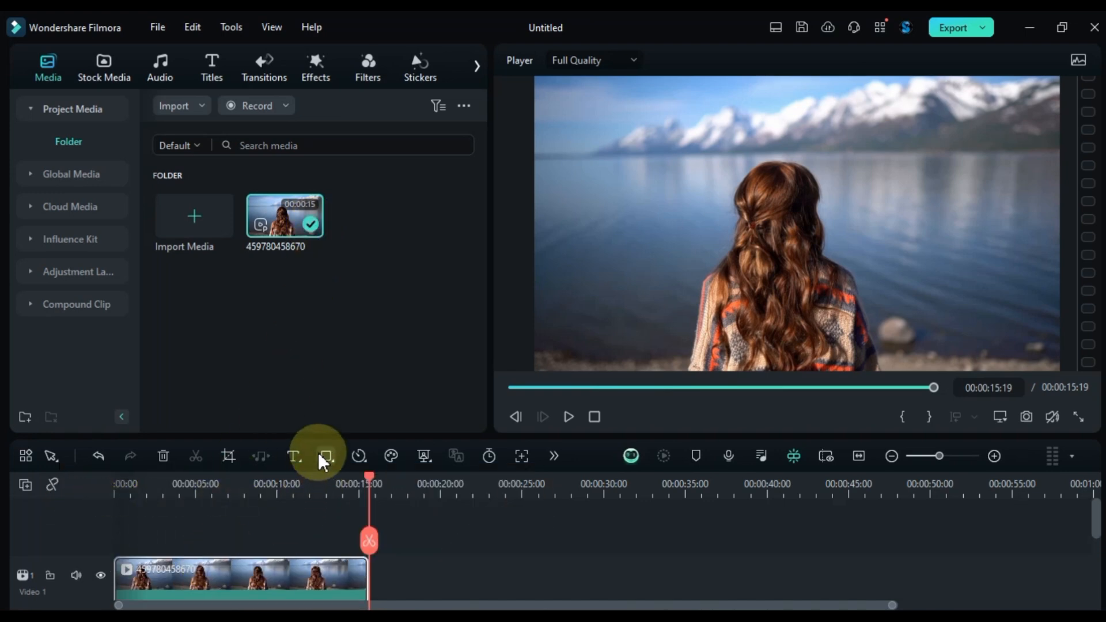
pyautogui.click(293, 455)
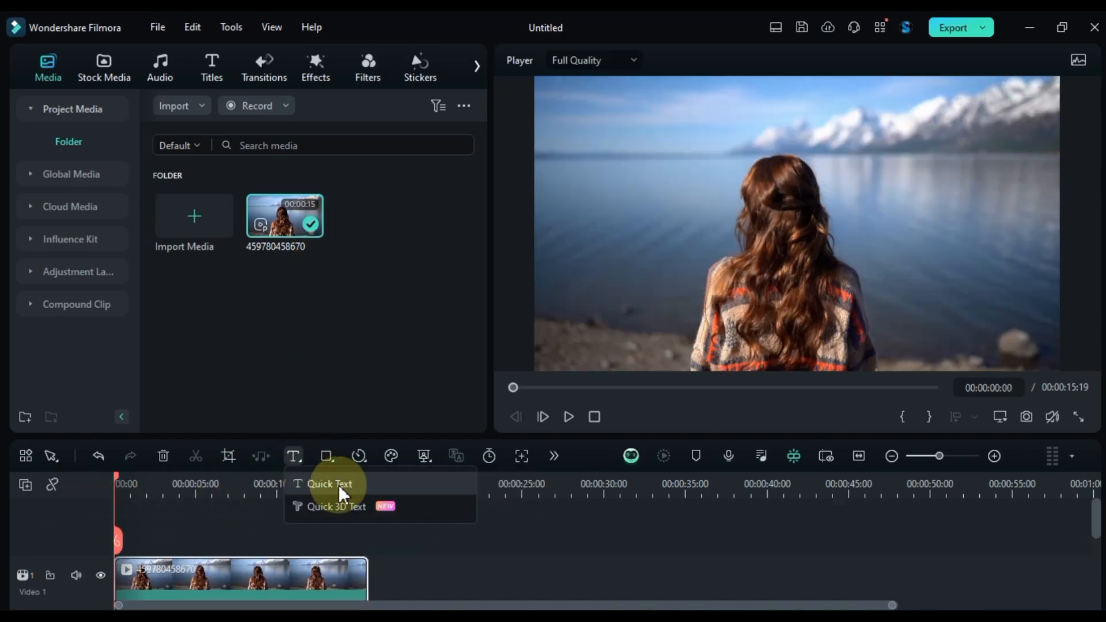
pyautogui.click(332, 484)
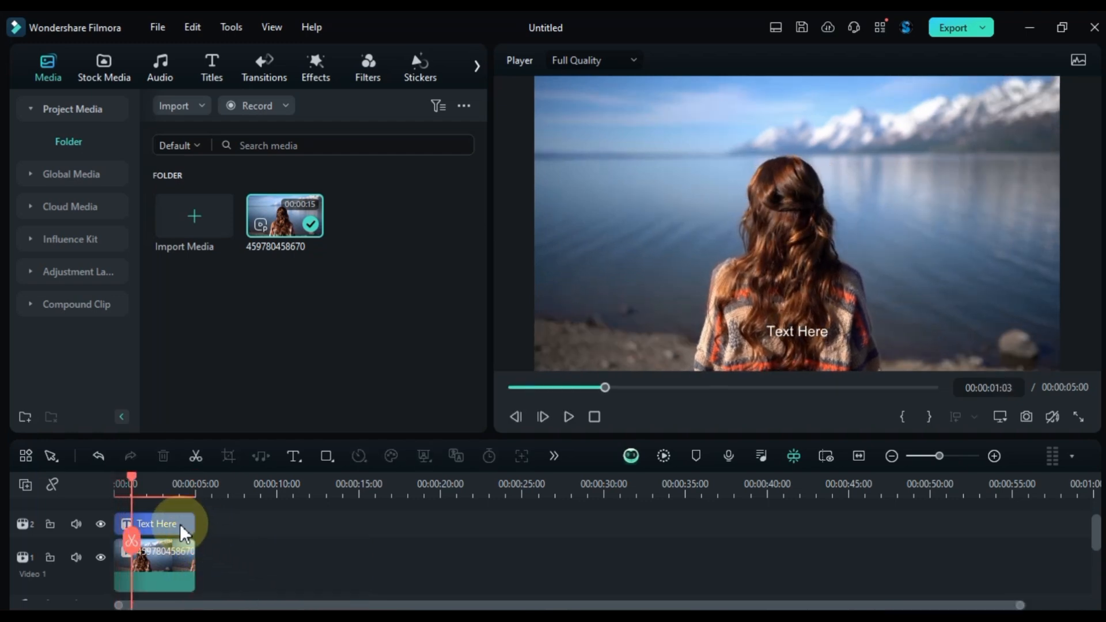
# - Set the GLOW SWITCH title in Supercharge Expanded and raise it near the frame's top
pyautogui.doubleClick(155, 524)
pyautogui.write('S')
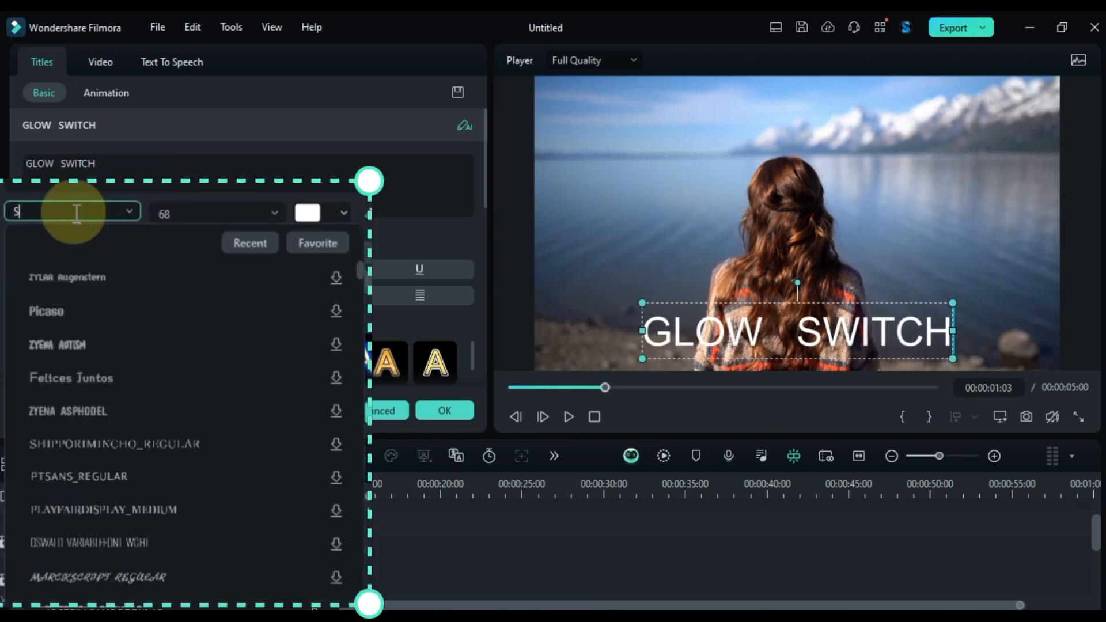
pyautogui.write('uper')
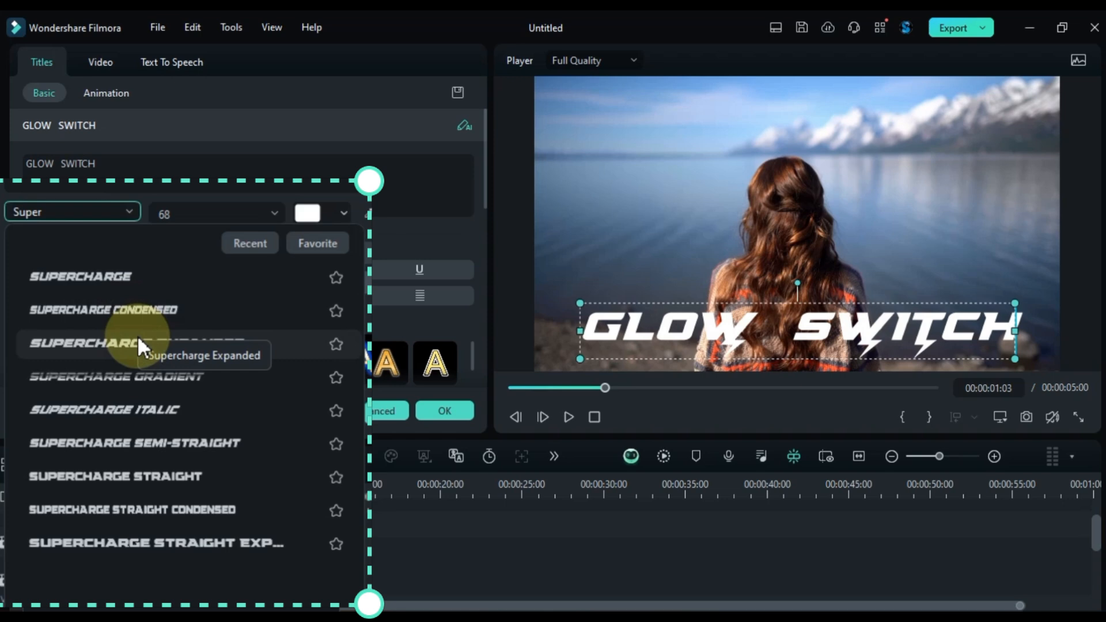
pyautogui.click(91, 344)
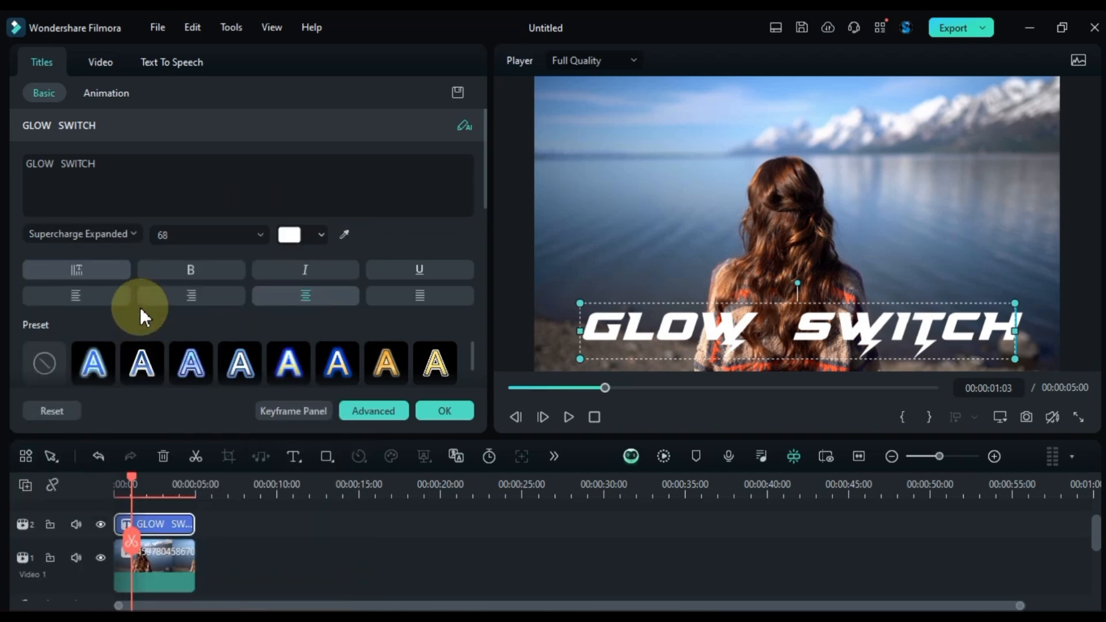
pyautogui.click(101, 62)
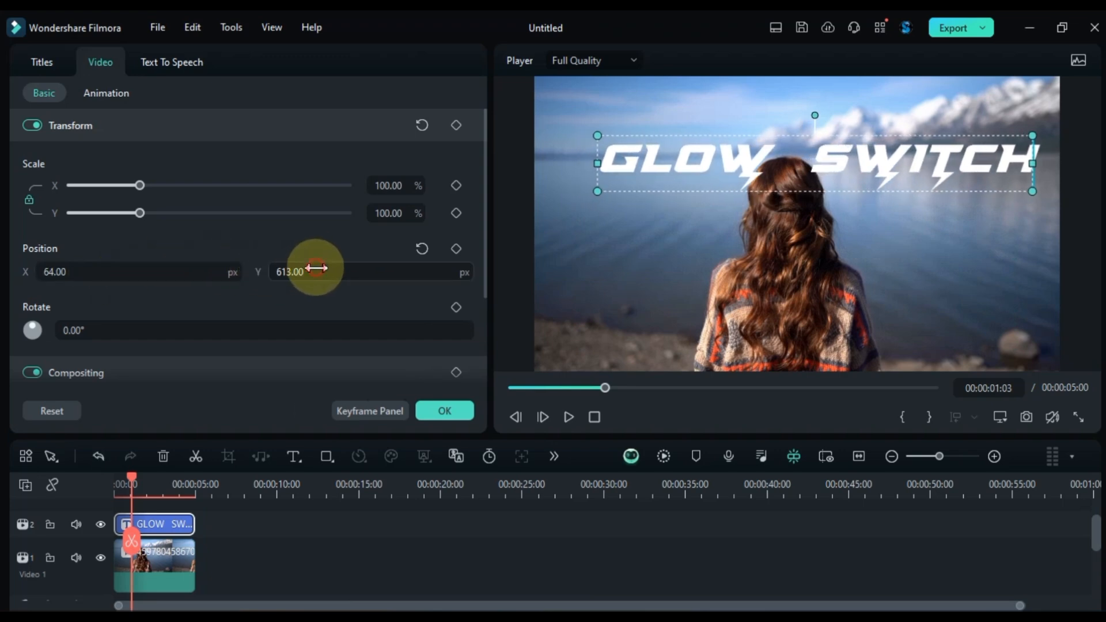
# - Apply AI Portrait to the top-track lake clip so the woman overlaps the title
pyautogui.click(155, 578)
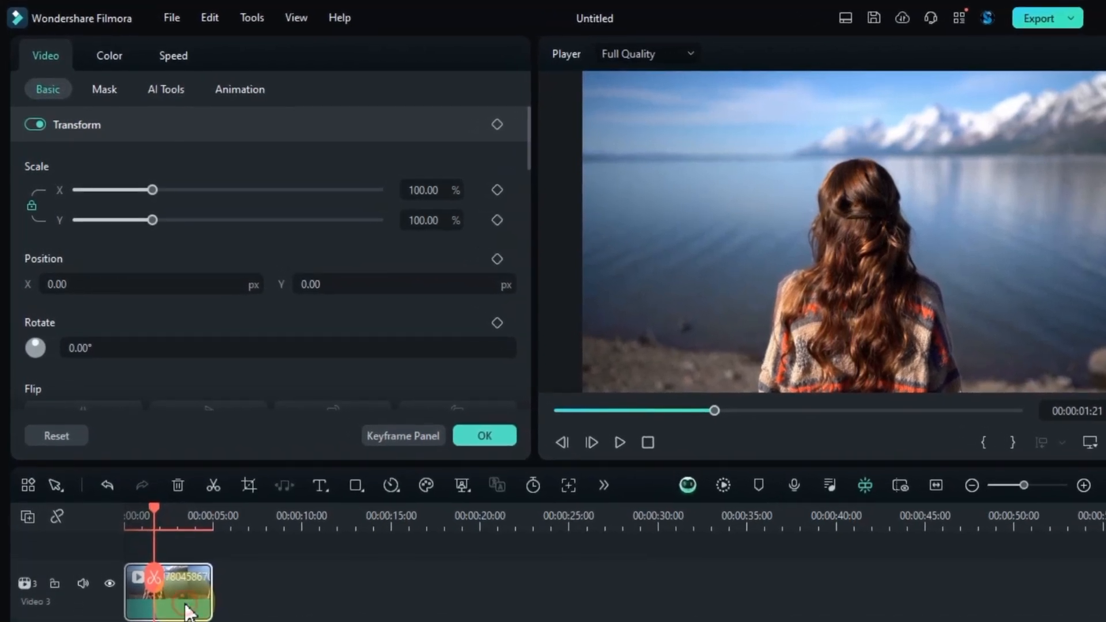
pyautogui.click(462, 485)
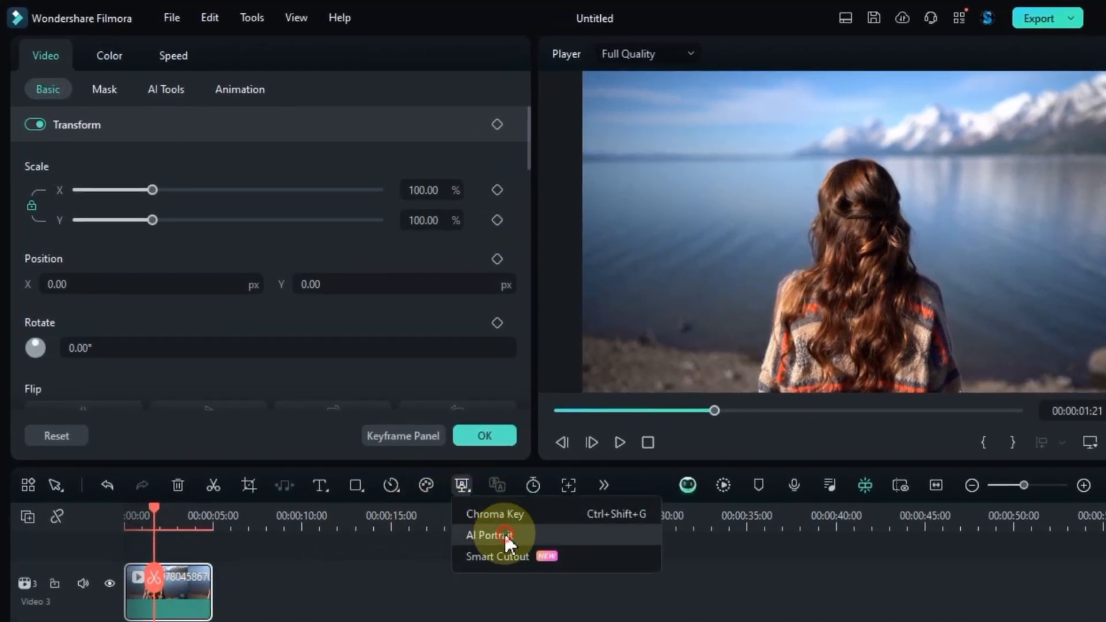
pyautogui.click(487, 535)
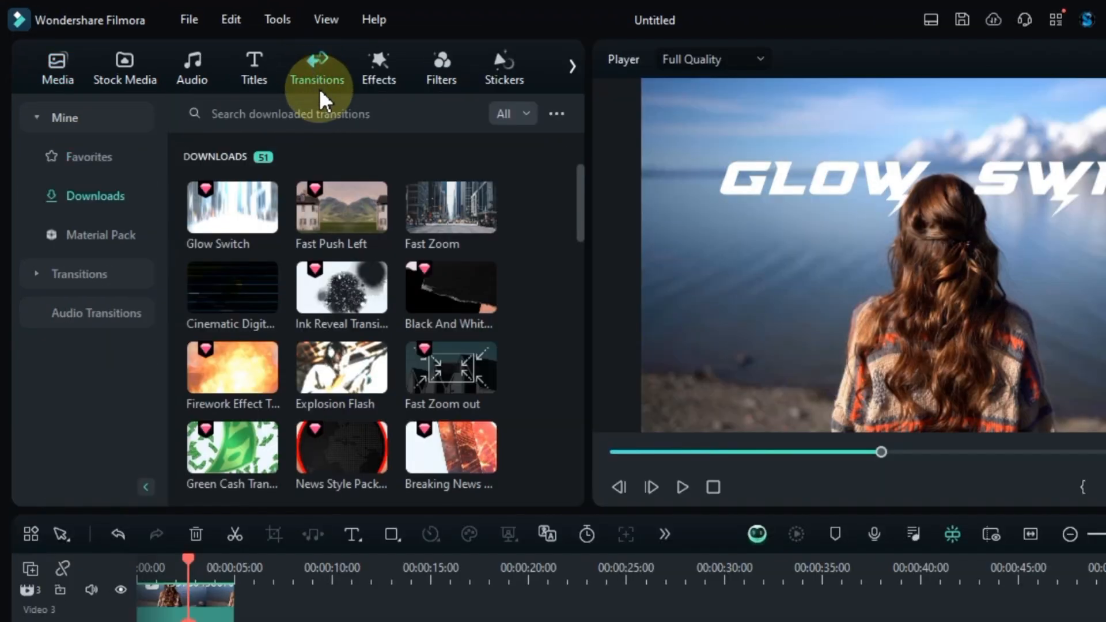
# - Search 'Glow switch' and add Glow Switch transitions to the GLOW SWITCH title clip
pyautogui.write('Glow switch')
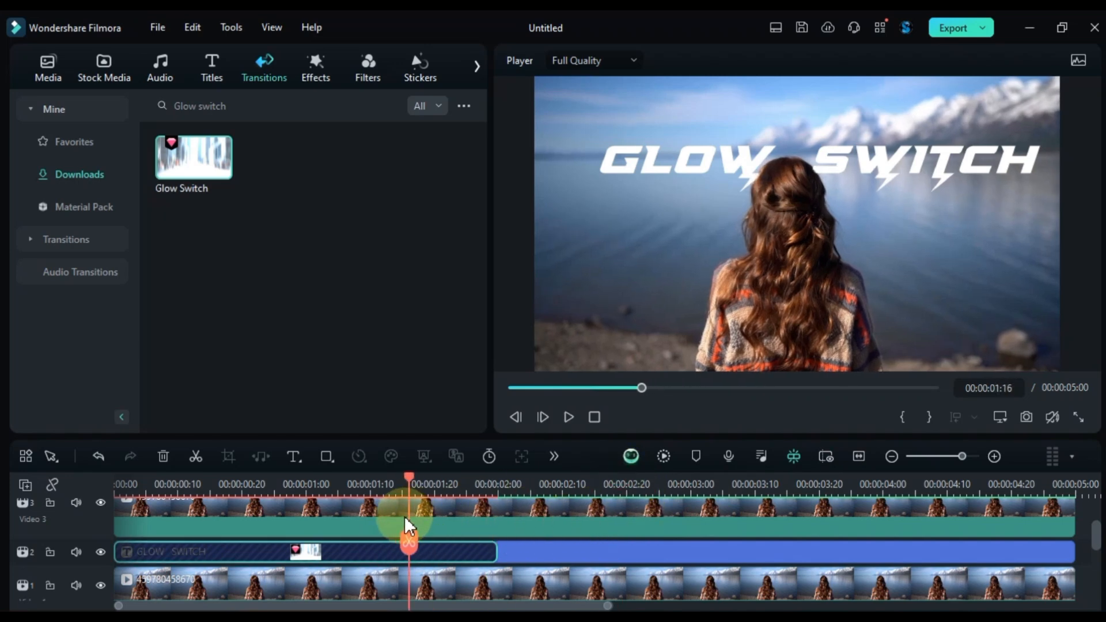
pyautogui.moveTo(408, 491); pyautogui.dragTo(363, 490)
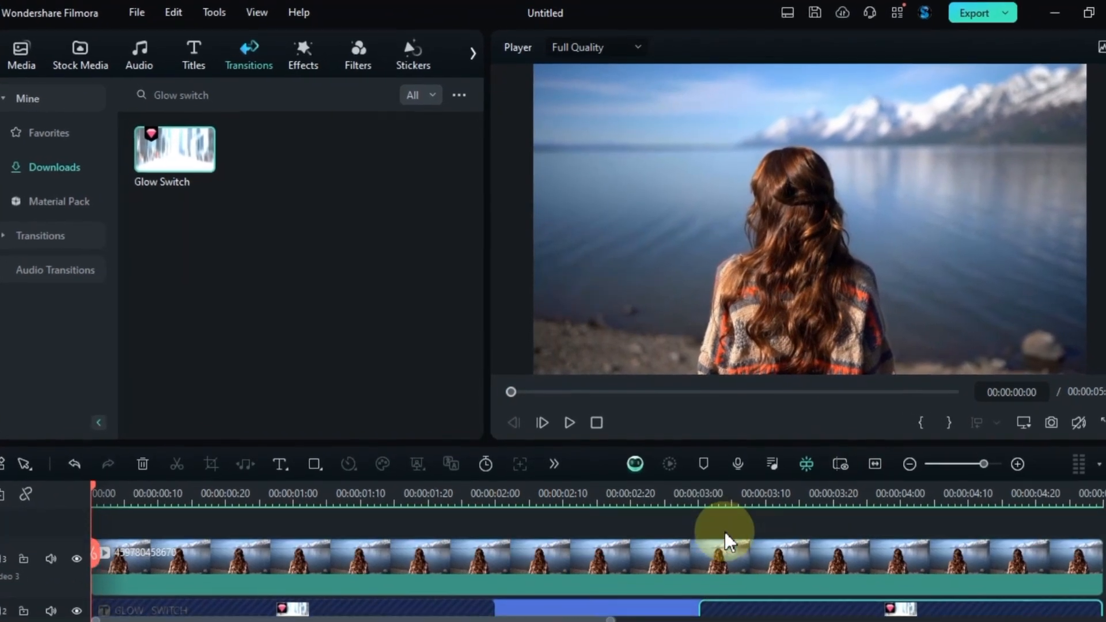
pyautogui.click(568, 422)
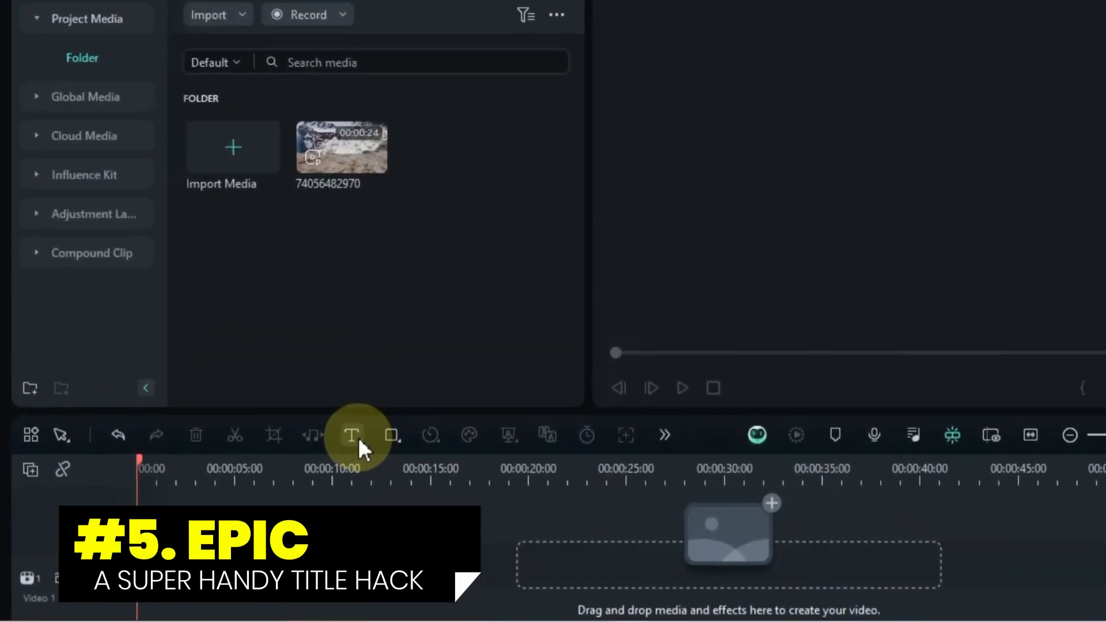
# - Add an EPIC title in Poppins Black, size 150, scaled to about 220%
pyautogui.click(352, 434)
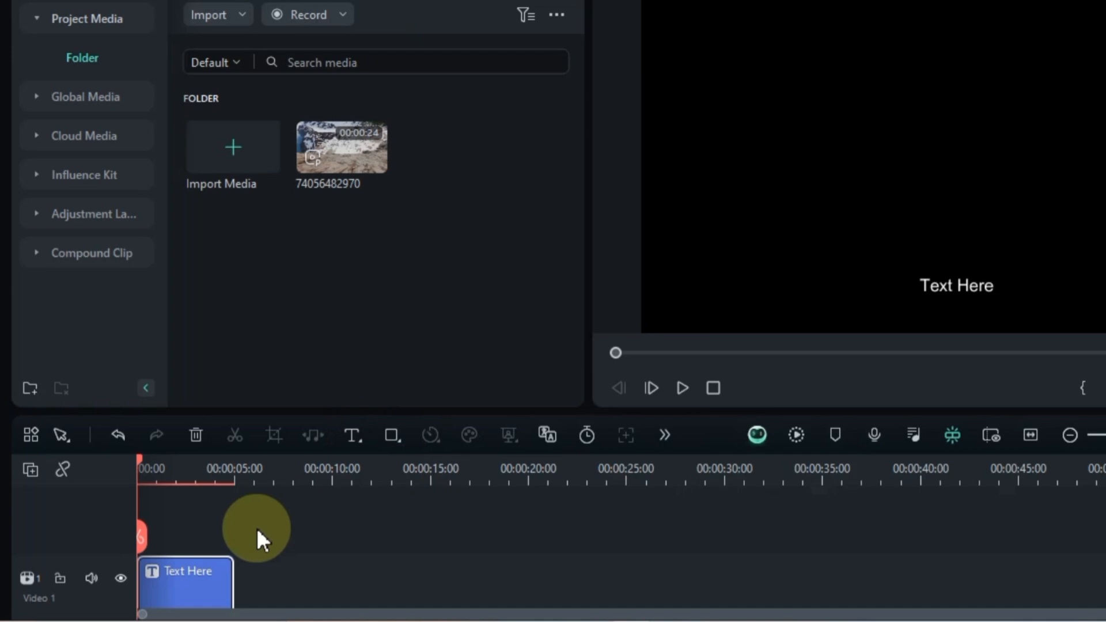
pyautogui.doubleClick(185, 581)
pyautogui.write('Poppin')
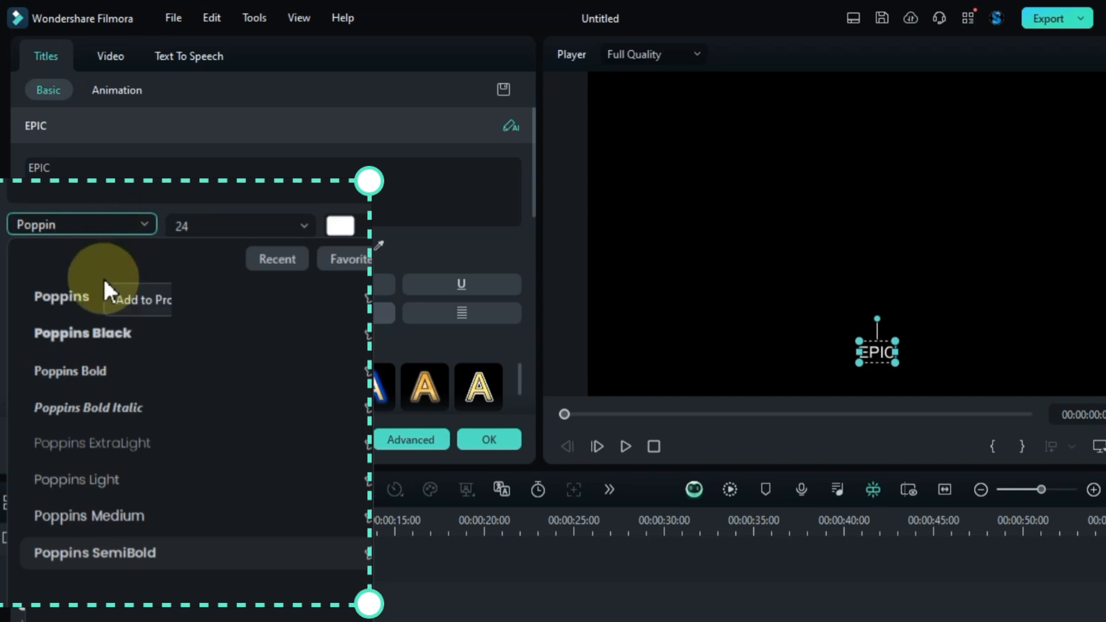
pyautogui.click(82, 332)
pyautogui.write('150')
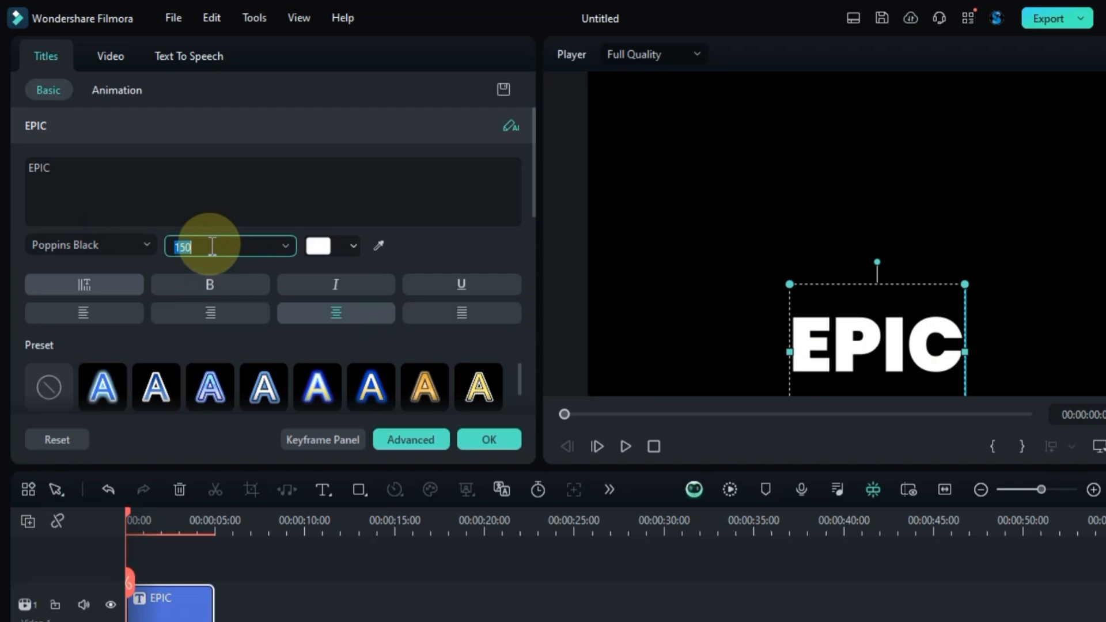
pyautogui.moveTo(110, 56)
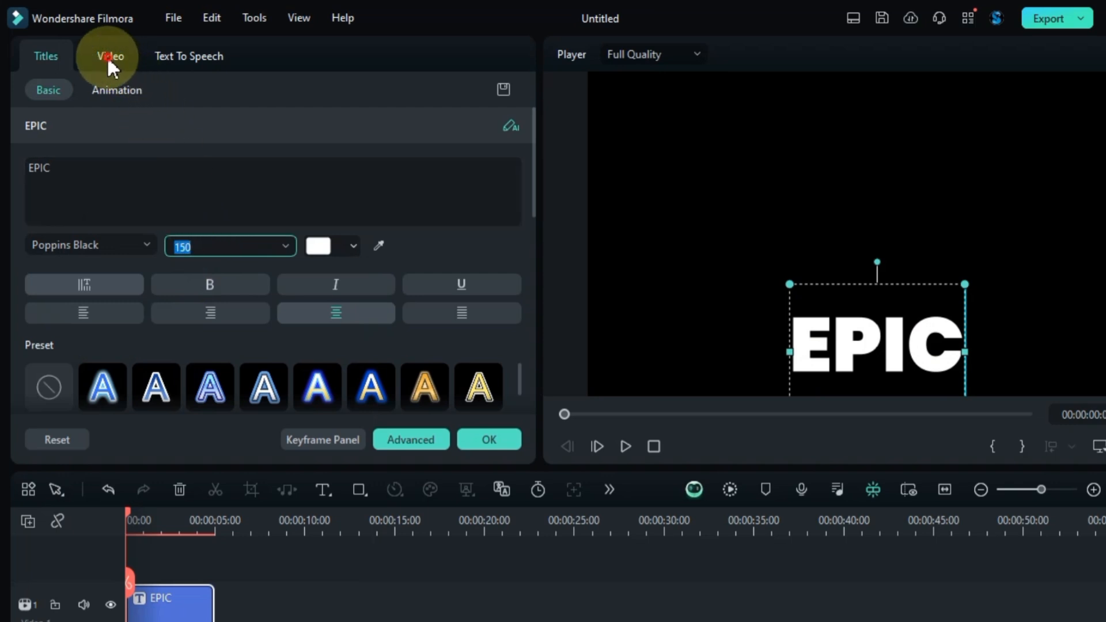
pyautogui.click(110, 56)
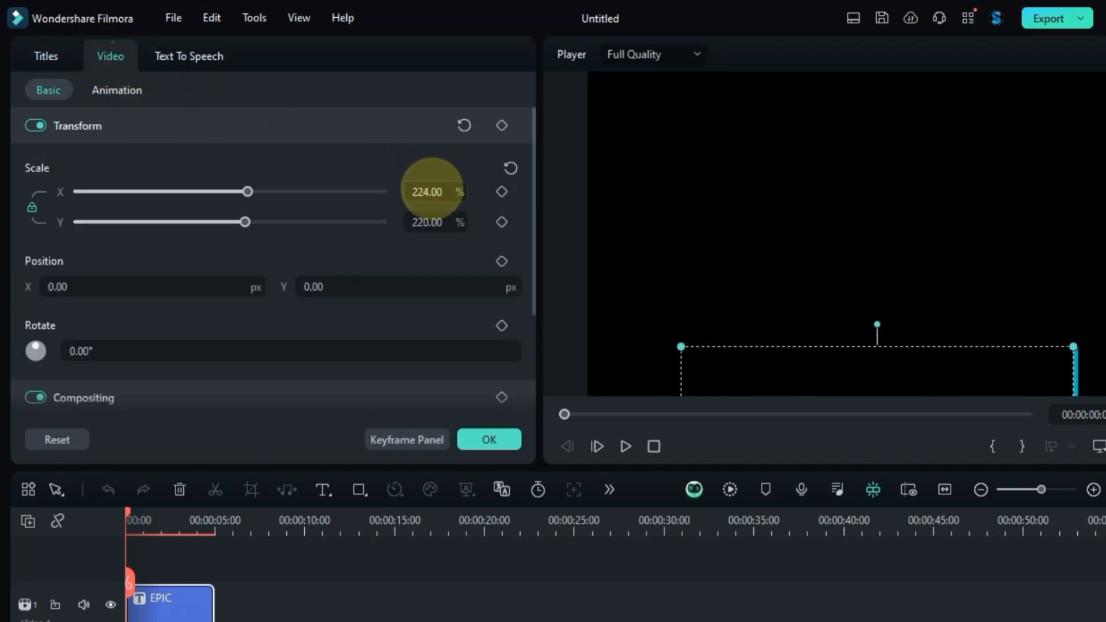
pyautogui.moveTo(247, 191); pyautogui.dragTo(264, 189)
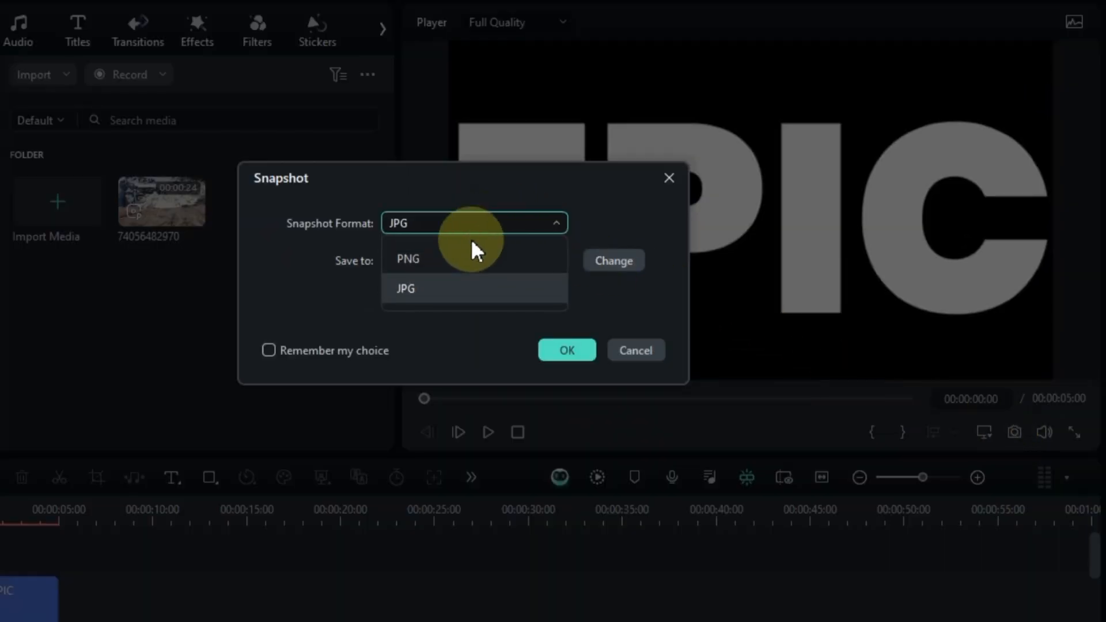
# - Save a JPG snapshot of the EPIC frame to the project media
pyautogui.click(406, 288)
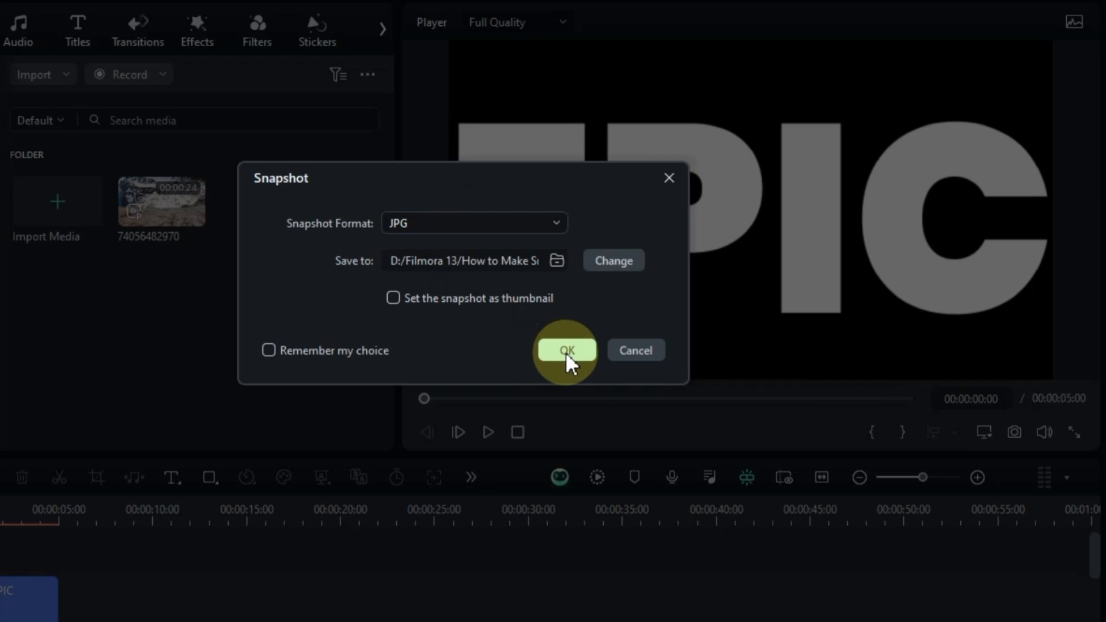
pyautogui.click(565, 349)
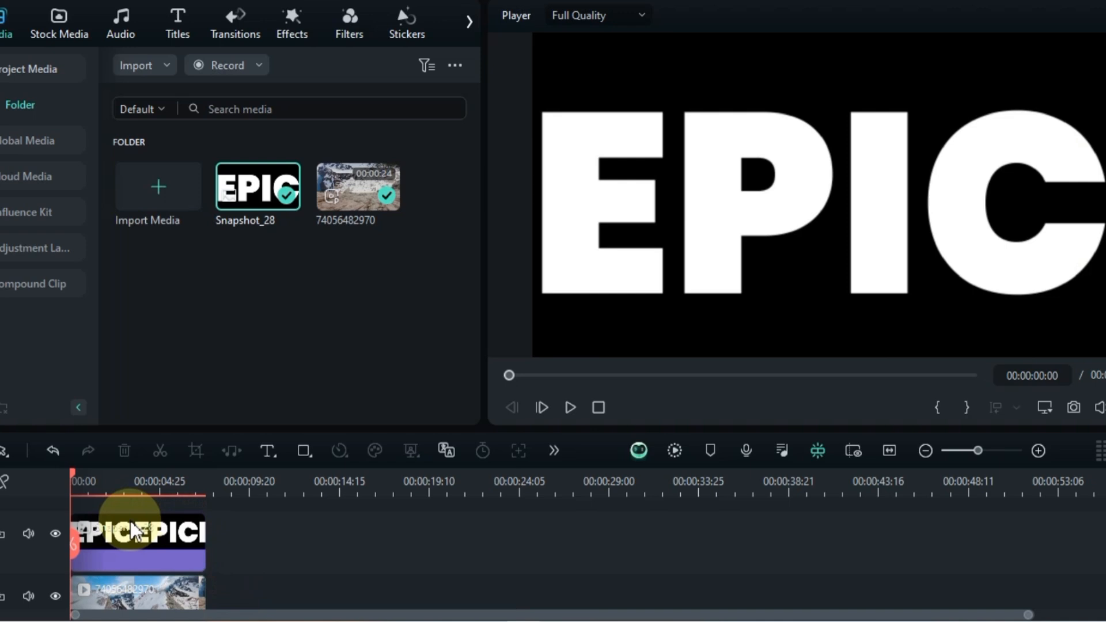
# - Keyframe the EPIC snapshot's enlarged Scale and shifted Position, and set Blend Mode to Multiply
pyautogui.doubleClick(137, 543)
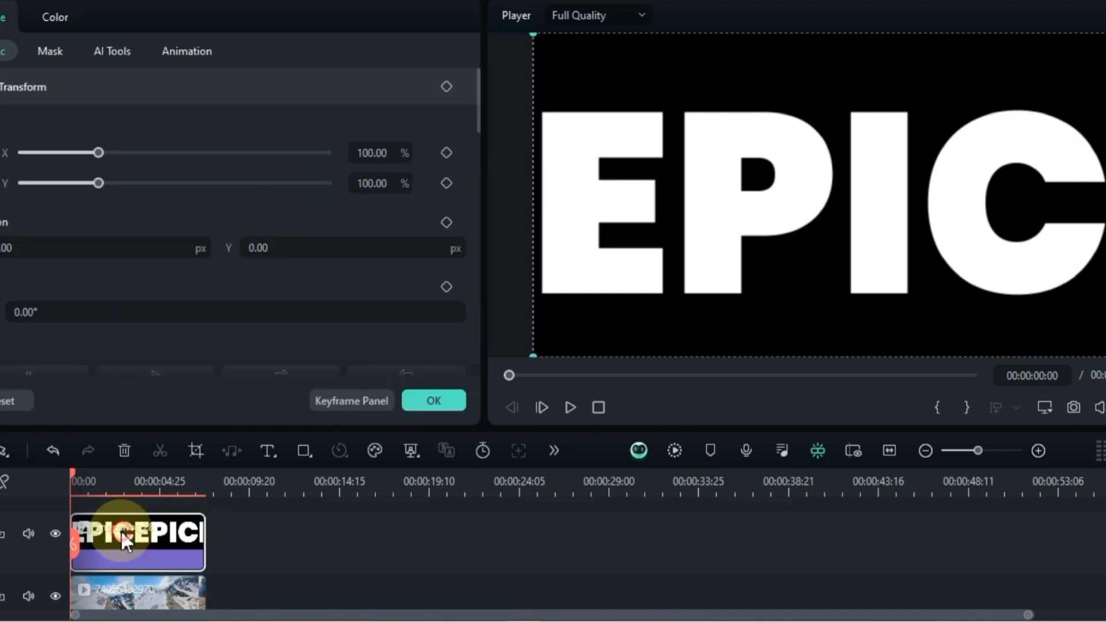
pyautogui.click(524, 97)
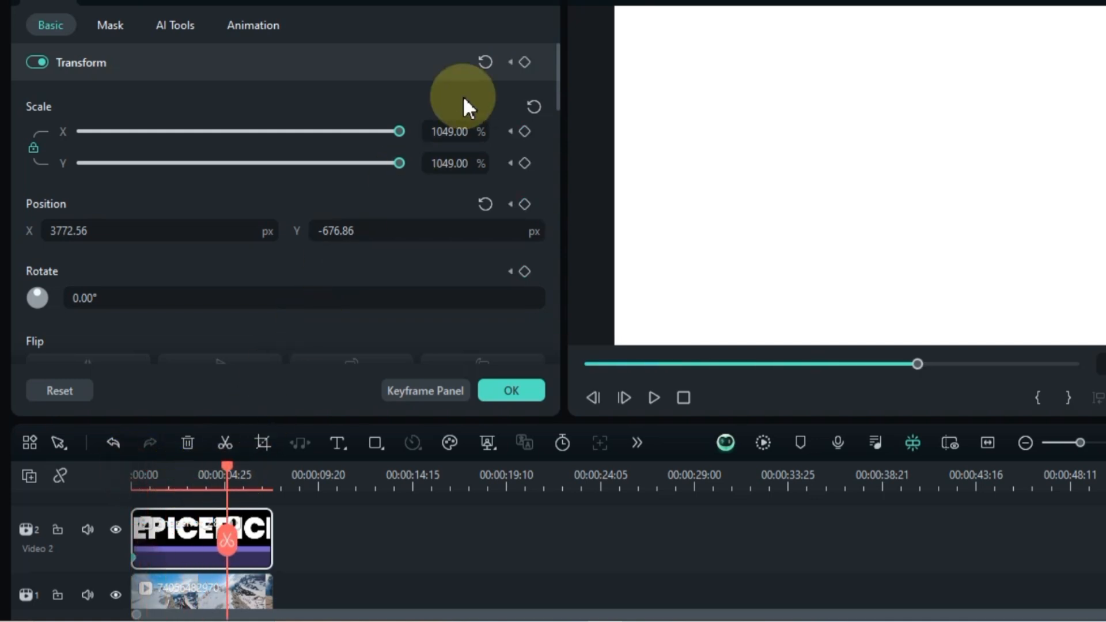
pyautogui.click(485, 62)
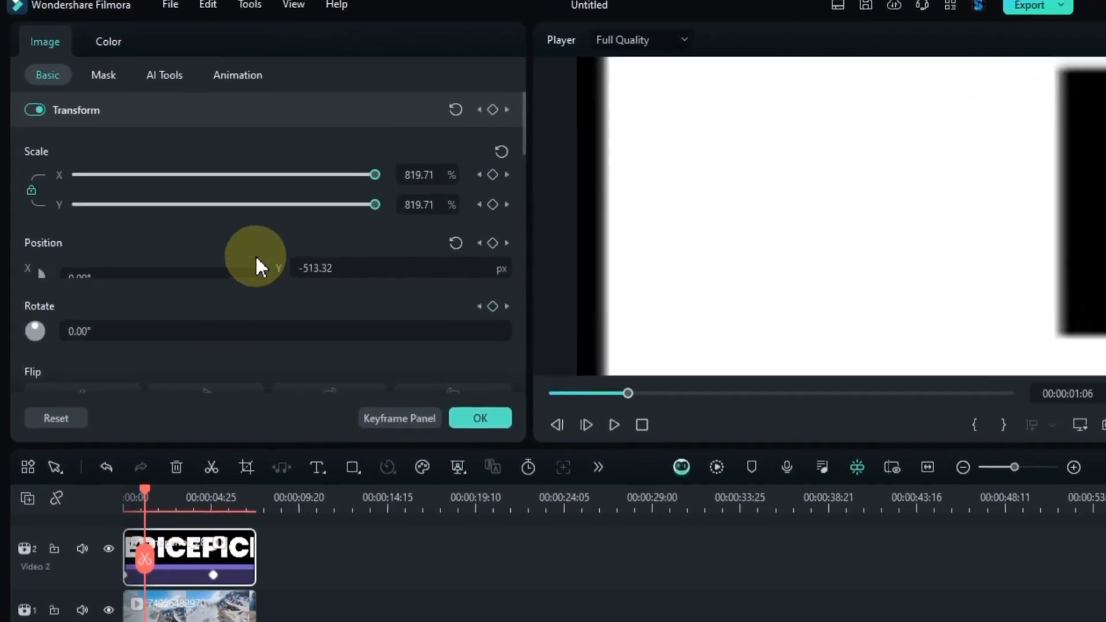
pyautogui.scroll(-3)
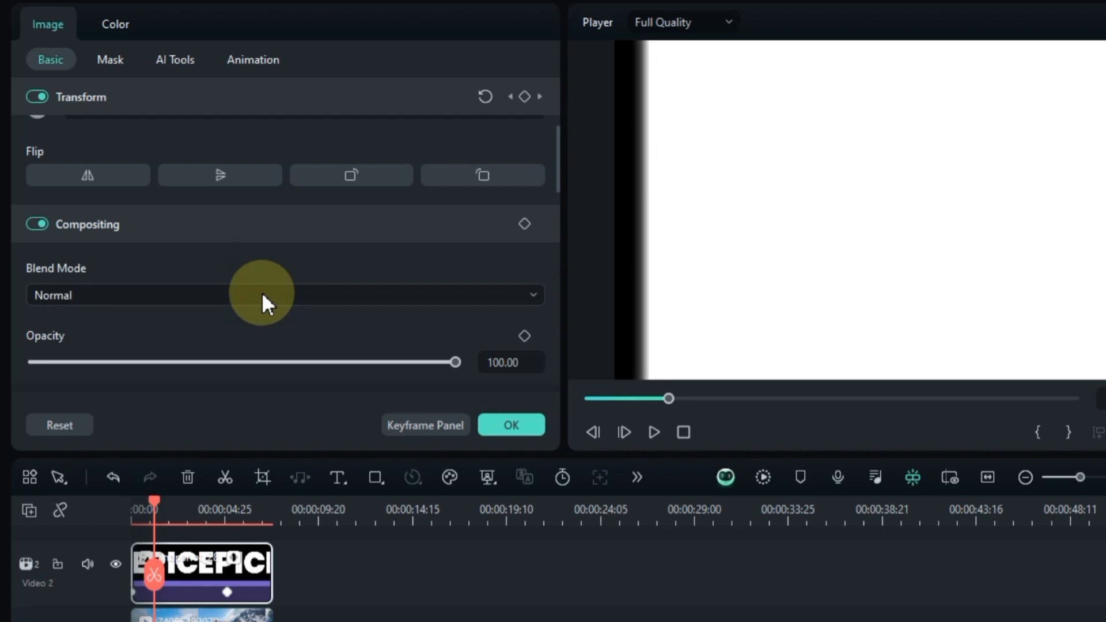
pyautogui.click(284, 295)
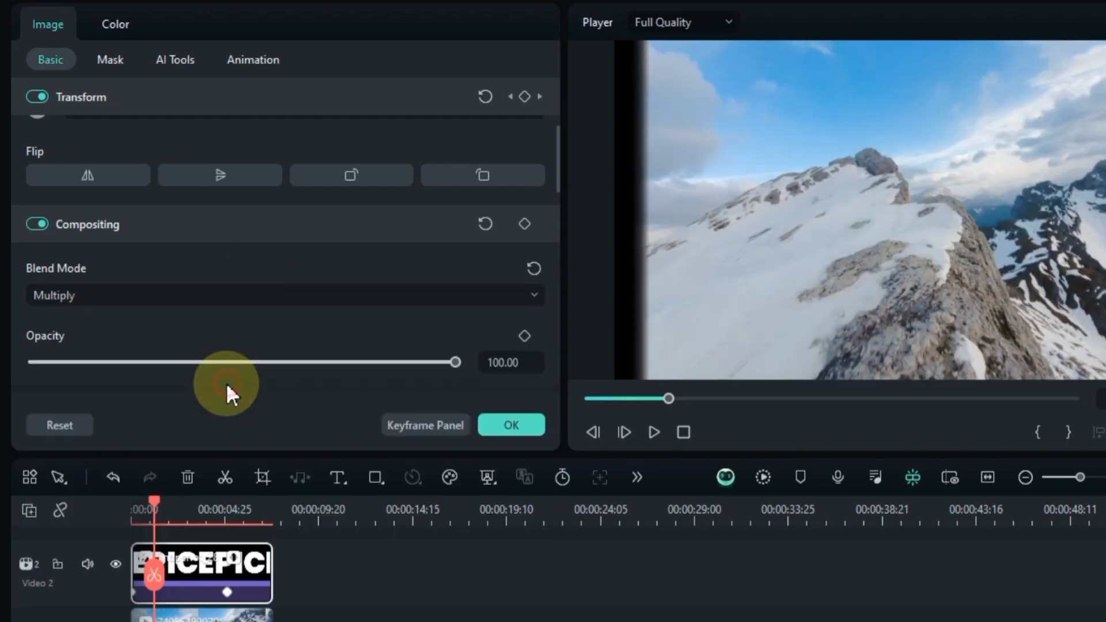